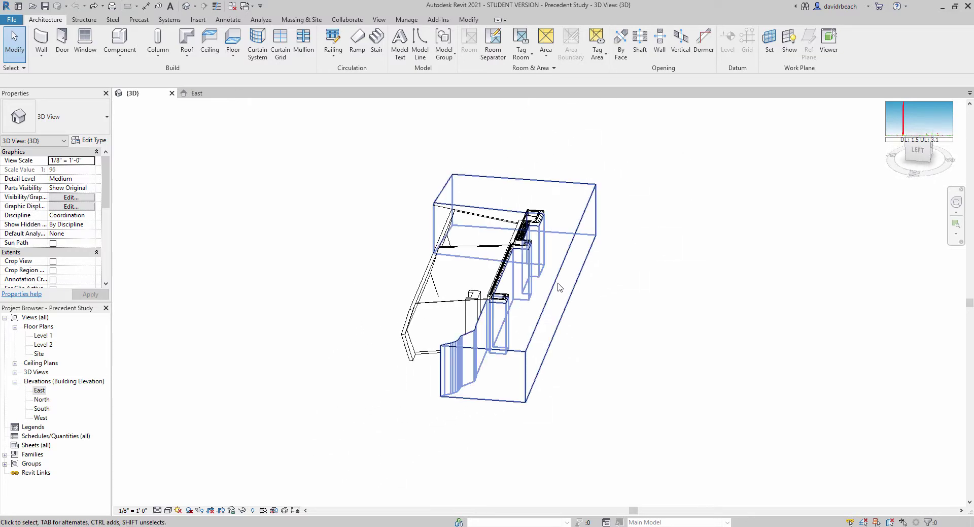
# - Orbit the 3D model, then open the Level 1 floor plan over the scanned underlay
pyautogui.moveTo(559, 286); pyautogui.dragTo(476, 404)
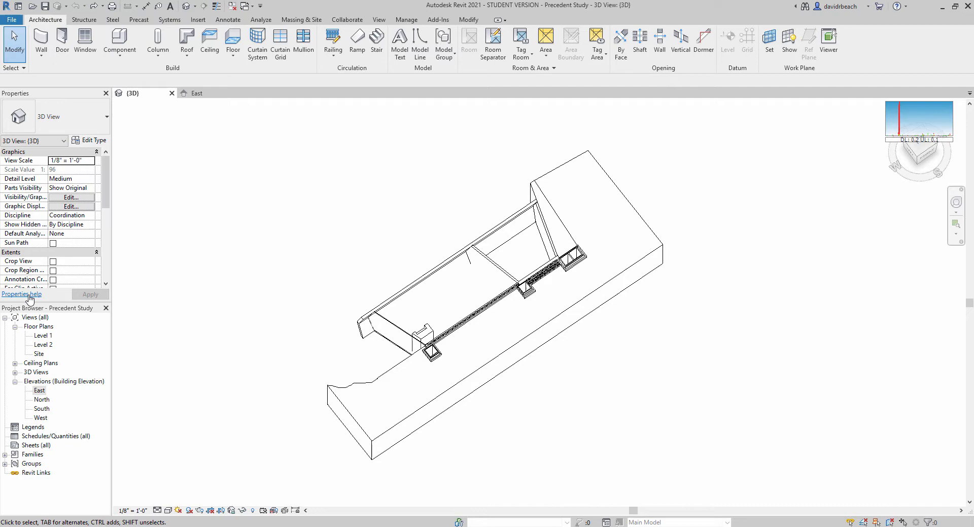
pyautogui.doubleClick(43, 335)
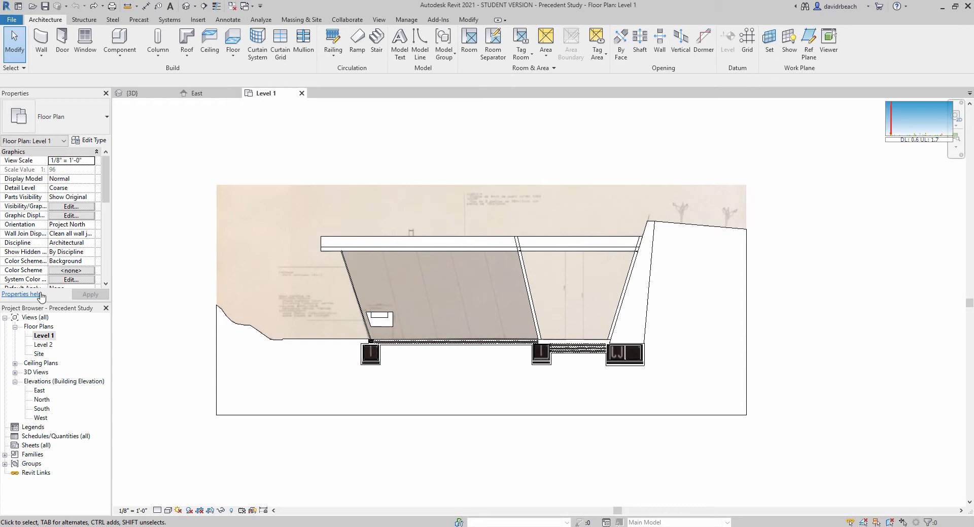
pyautogui.moveTo(143, 398)
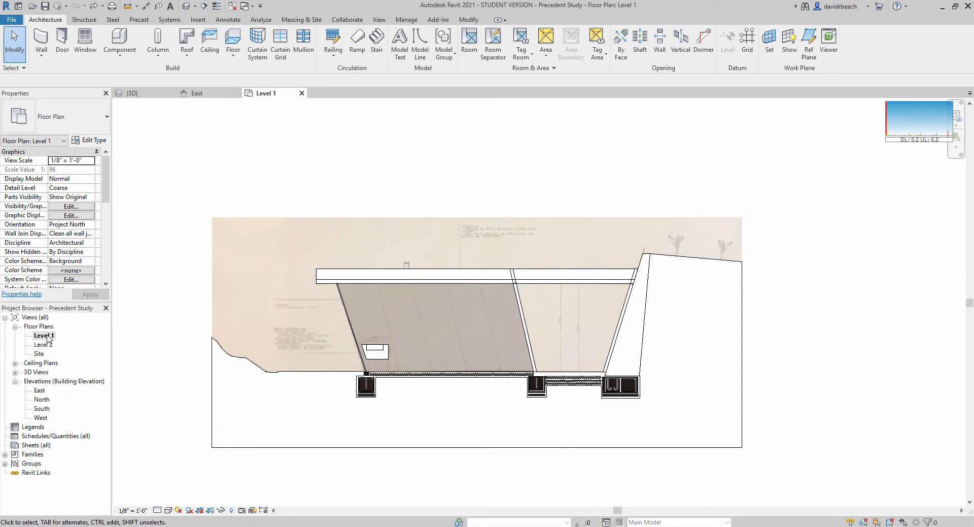
# - Open the East elevation and select the chevron-shaped generic model
pyautogui.click(534, 397)
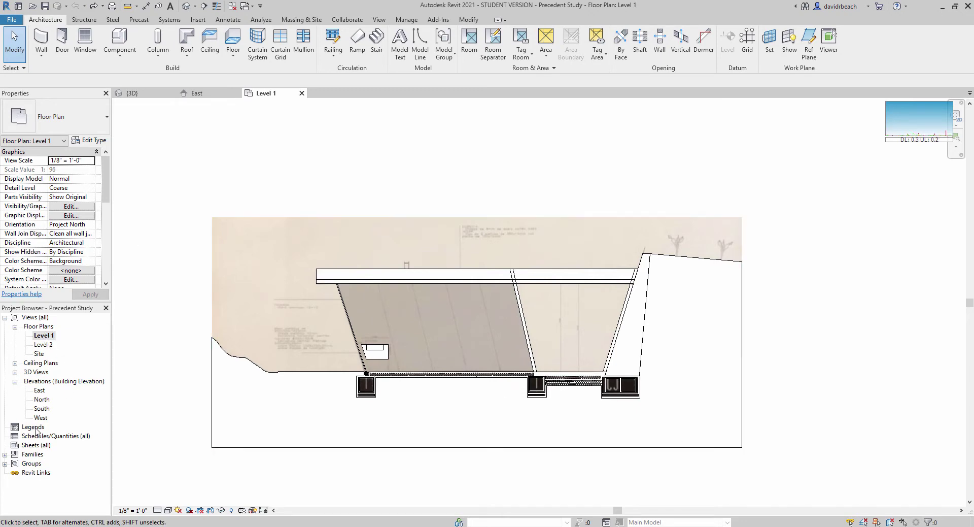
pyautogui.moveTo(41, 394)
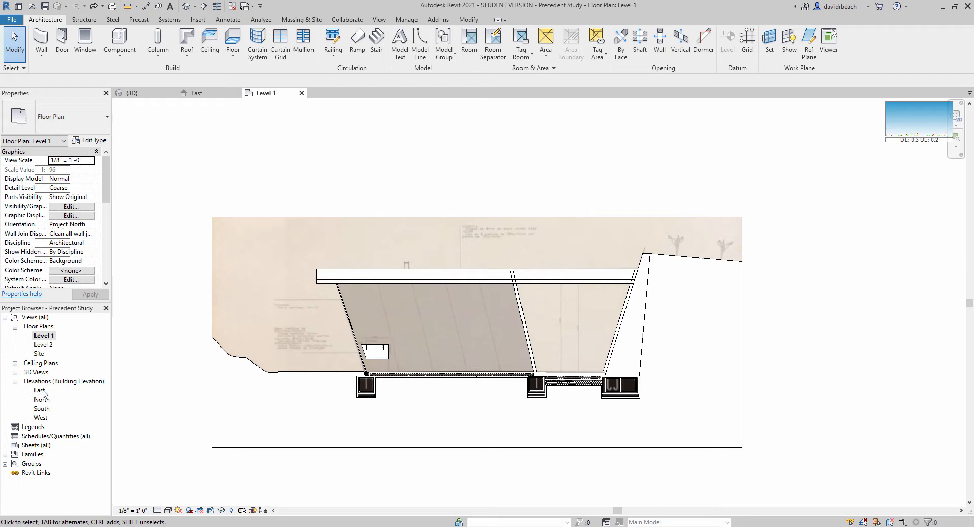
pyautogui.click(39, 390)
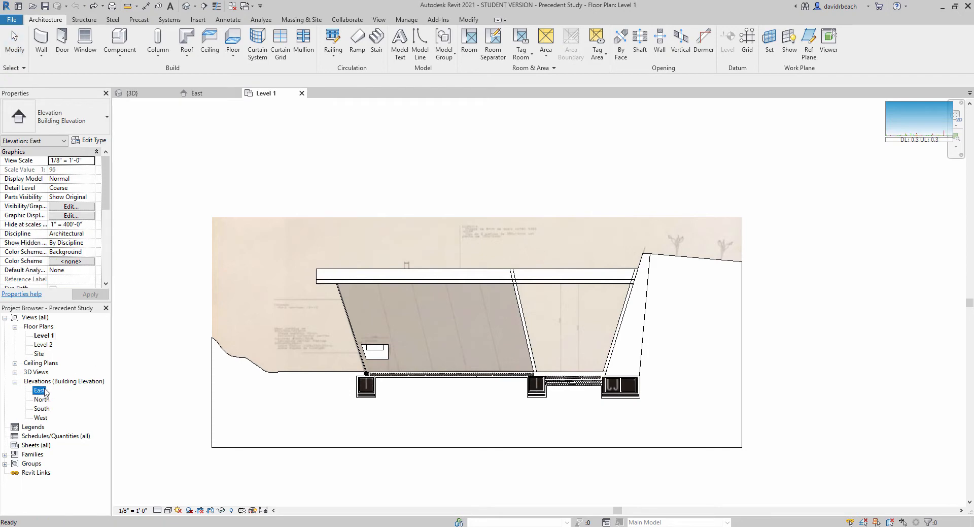
pyautogui.doubleClick(39, 389)
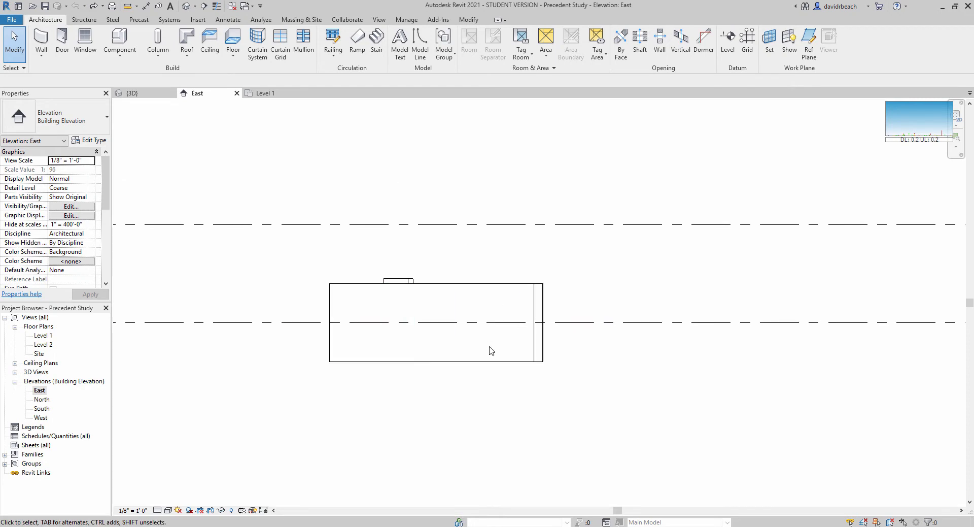
pyautogui.moveTo(469, 355)
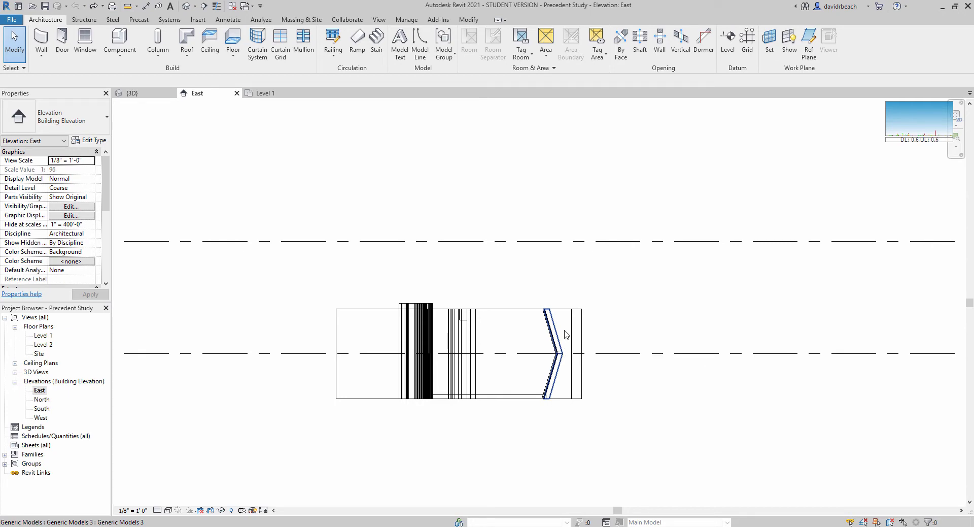
pyautogui.click(557, 335)
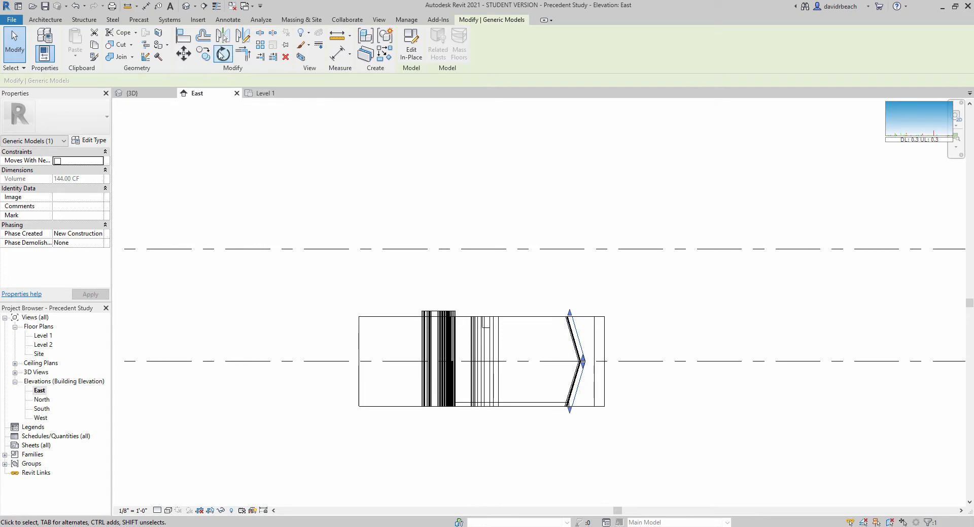
pyautogui.moveTo(412, 44)
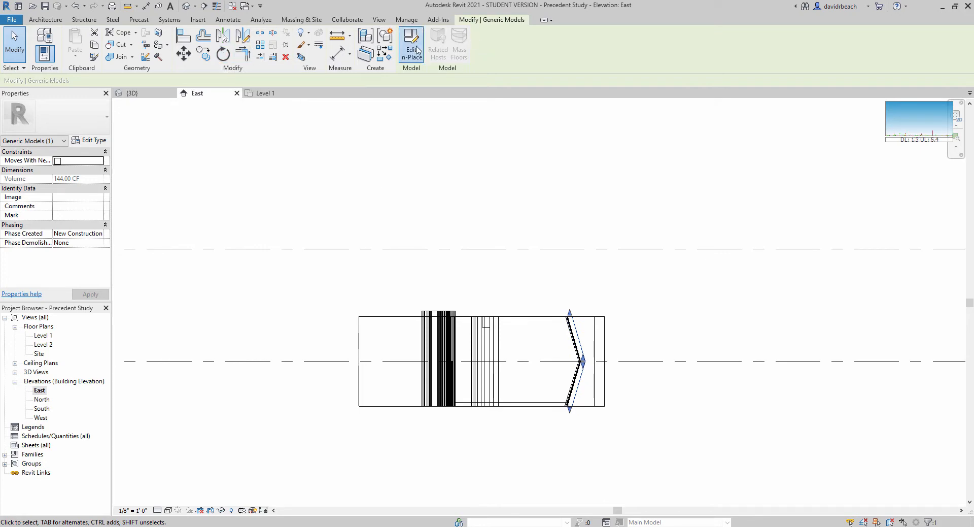
# - Edit the chevron generic model in place, modify its blend, and finish the model
pyautogui.click(410, 45)
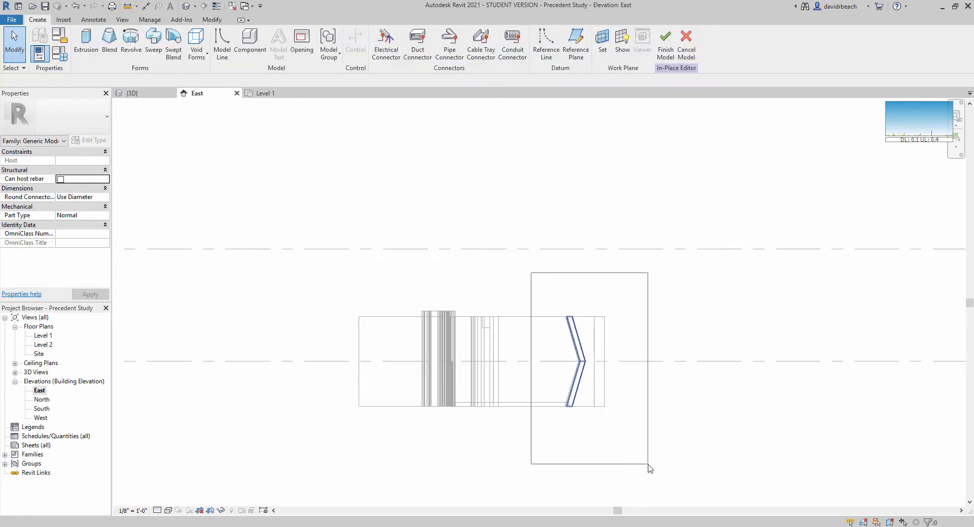
pyautogui.click(571, 360)
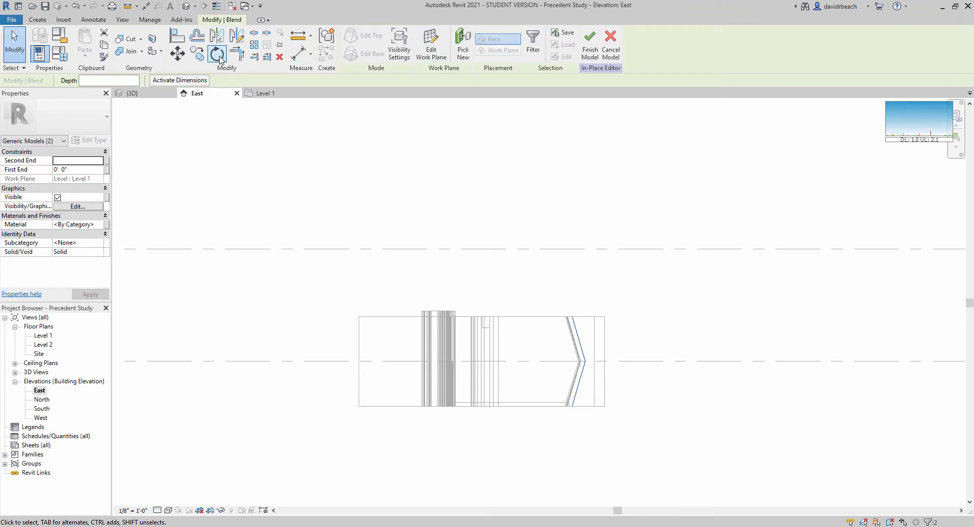
pyautogui.click(218, 53)
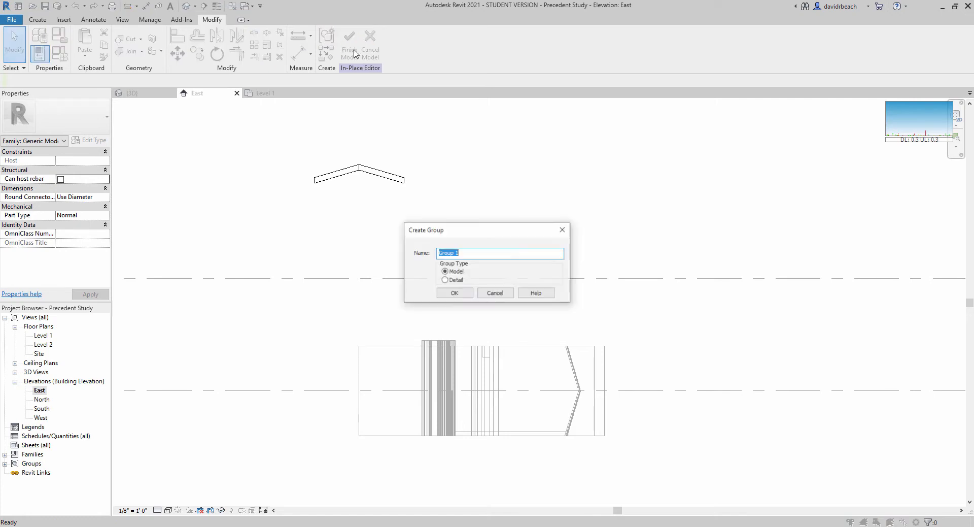
pyautogui.click(455, 293)
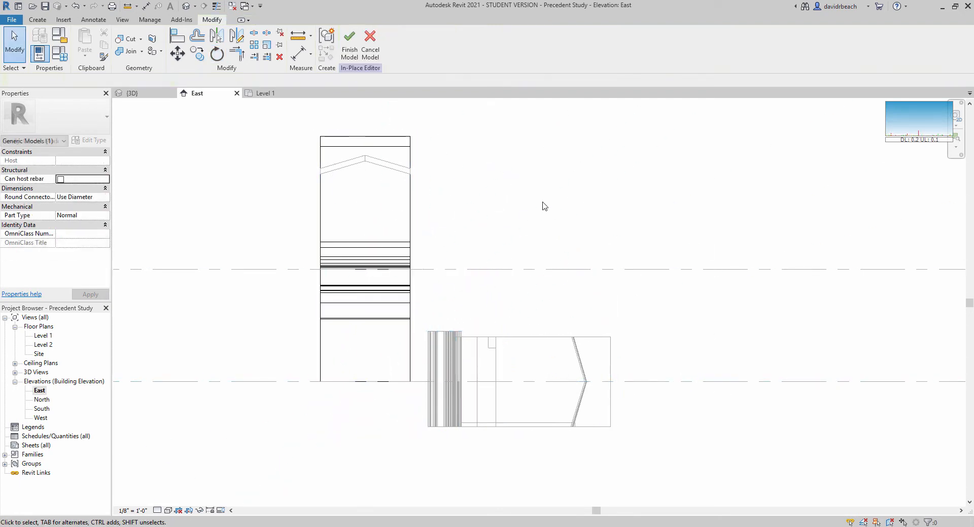
pyautogui.click(370, 43)
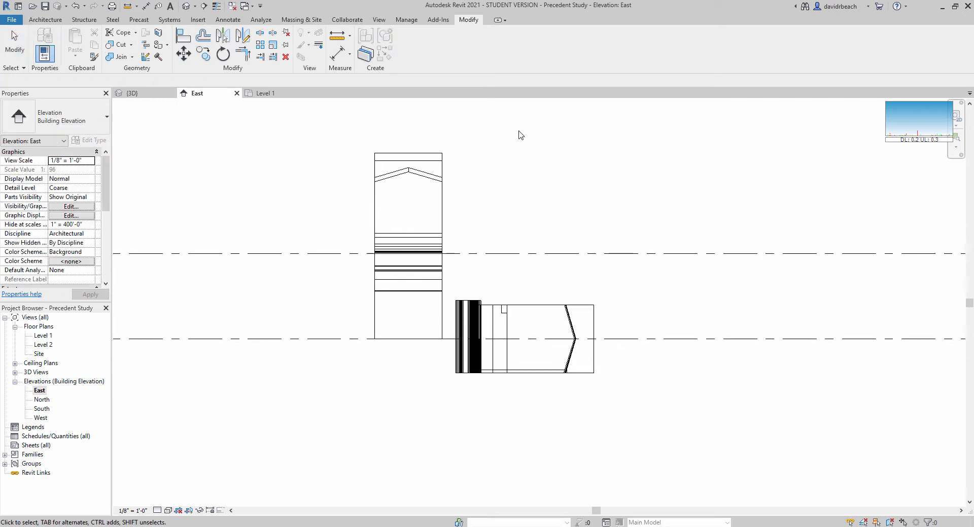
# - Switch to the {3D} view and orbit around to the back of the model
pyautogui.click(133, 92)
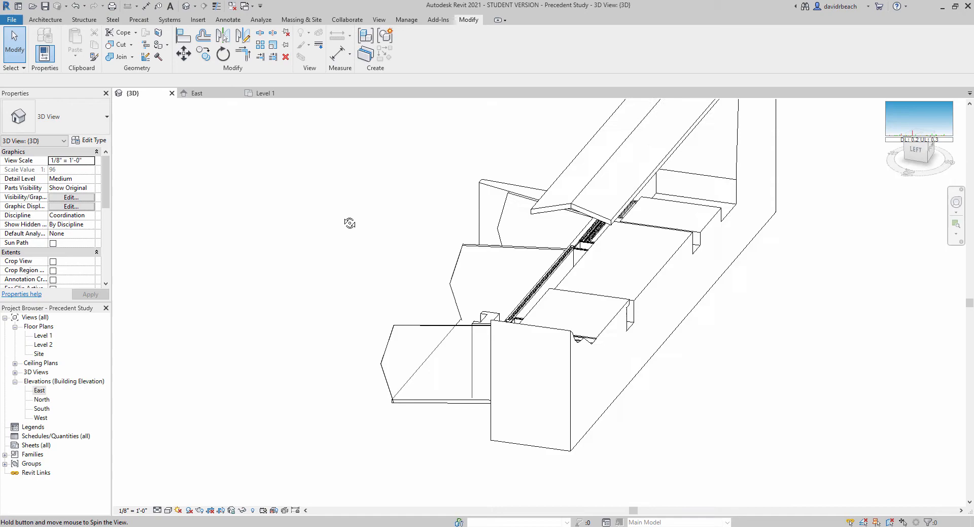
pyautogui.moveTo(350, 223); pyautogui.dragTo(307, 205)
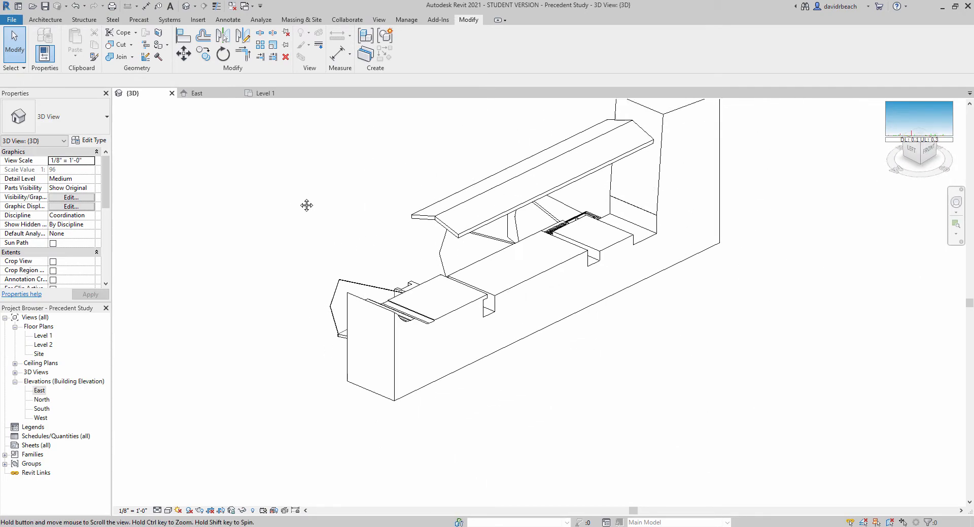
pyautogui.moveTo(306, 205); pyautogui.dragTo(497, 141)
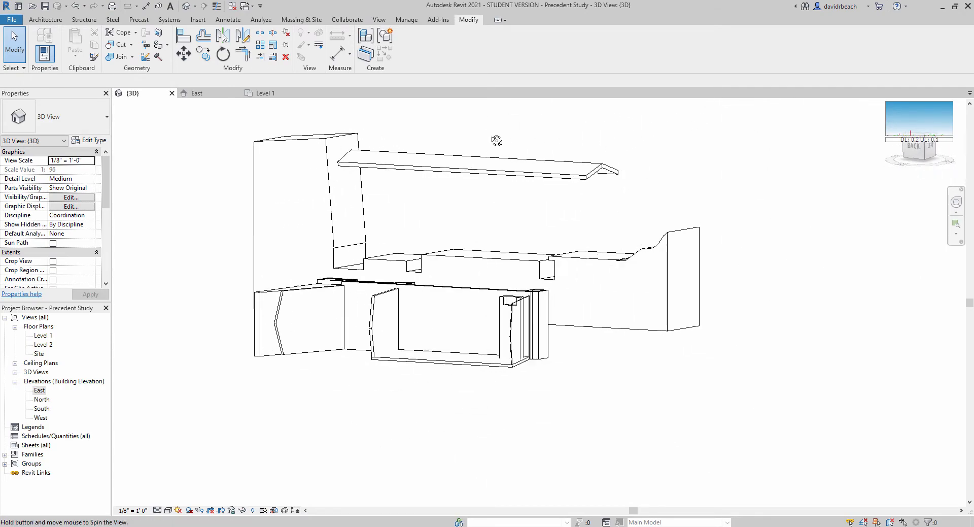
pyautogui.moveTo(497, 141); pyautogui.dragTo(242, 240)
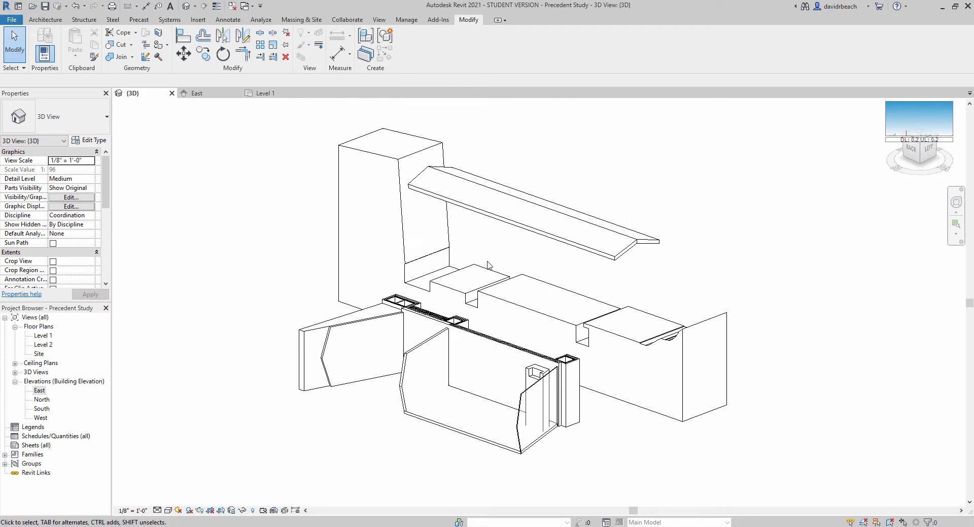
pyautogui.moveTo(440, 322)
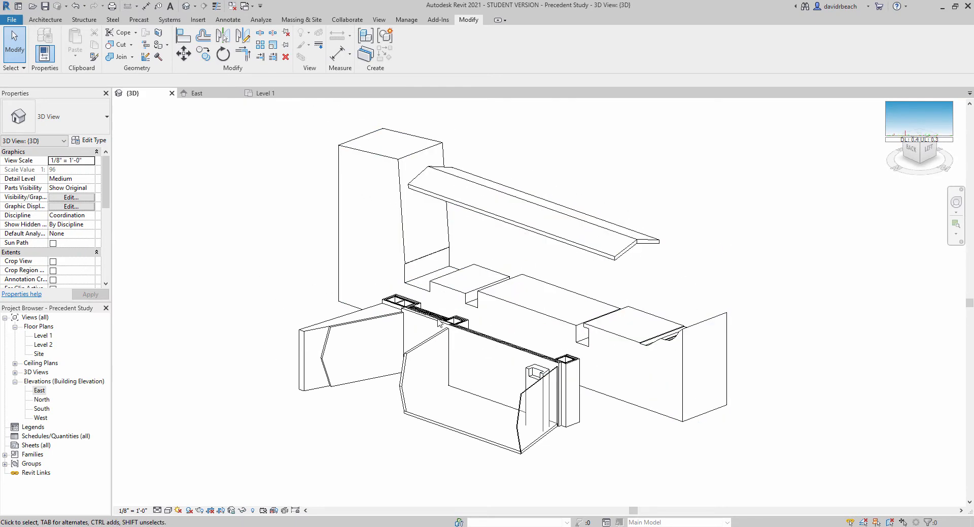
# - Edit the angled front panel in place, finish it, and view the model from above
pyautogui.click(603, 323)
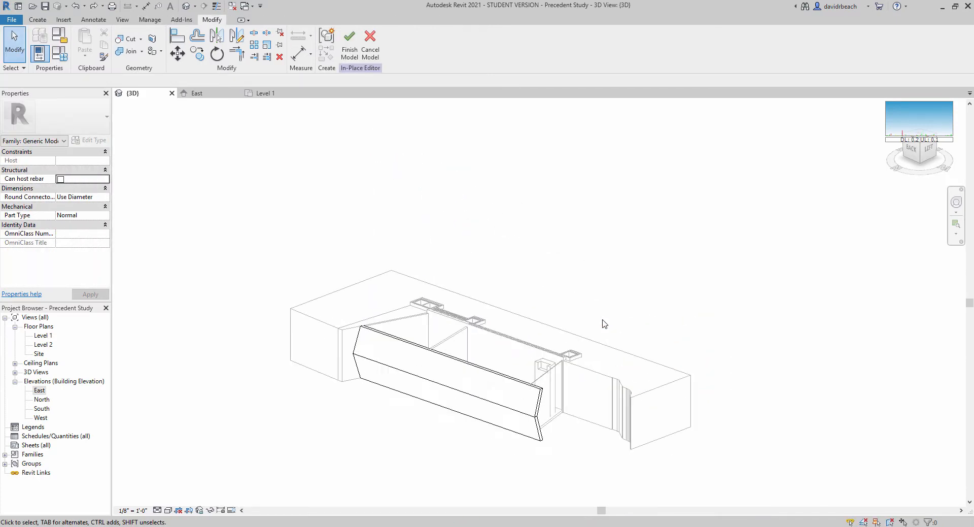
pyautogui.moveTo(349, 41)
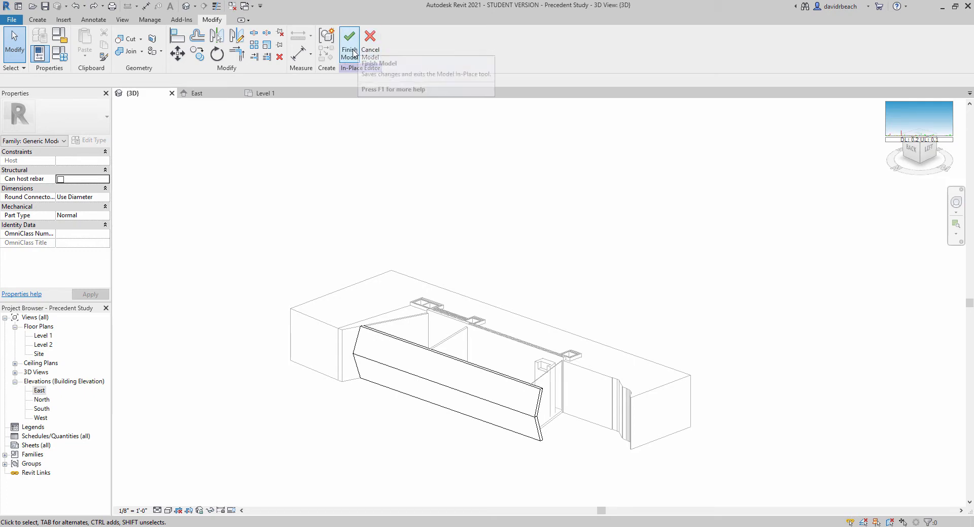
pyautogui.click(349, 44)
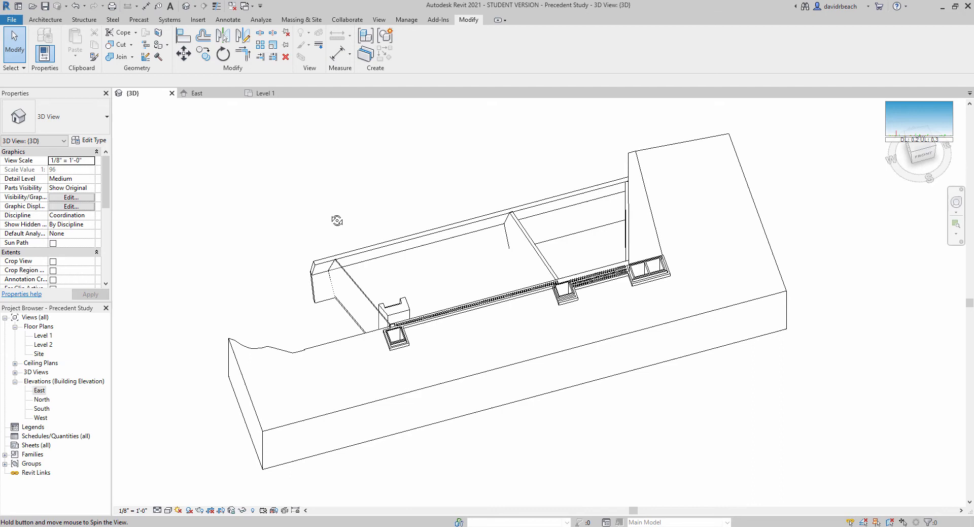
pyautogui.moveTo(338, 221); pyautogui.dragTo(463, 161)
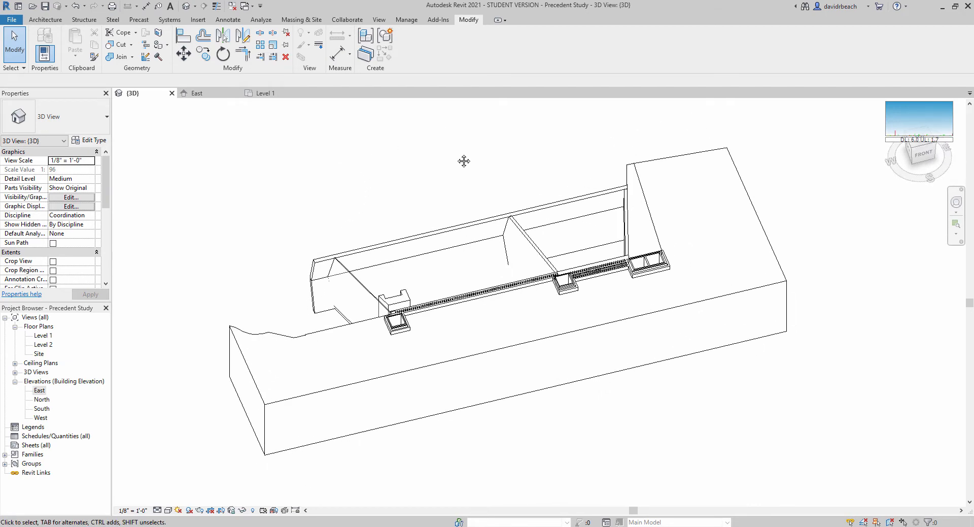
pyautogui.moveTo(463, 161); pyautogui.dragTo(437, 202)
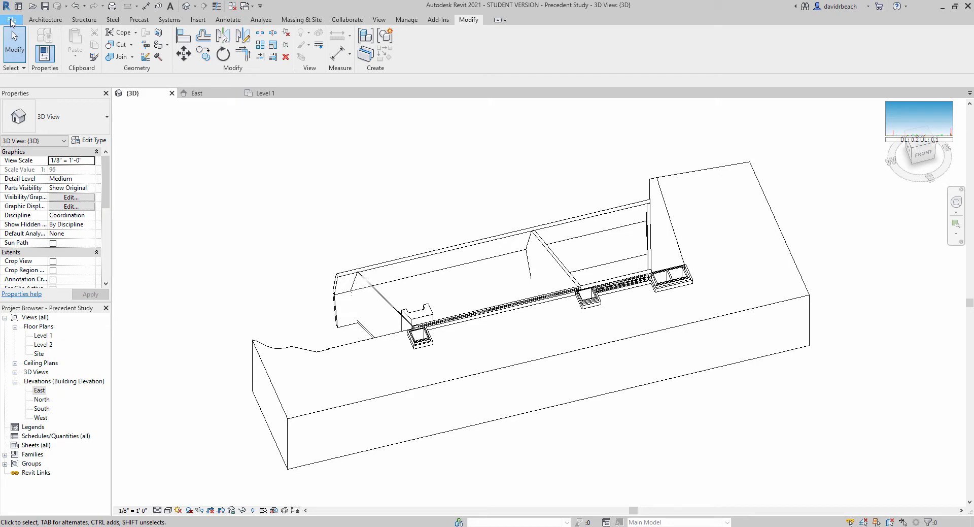
# - Export the 3D view as FBX to the Desktop as PrecedentStudy-3DView-{3D}
pyautogui.click(11, 20)
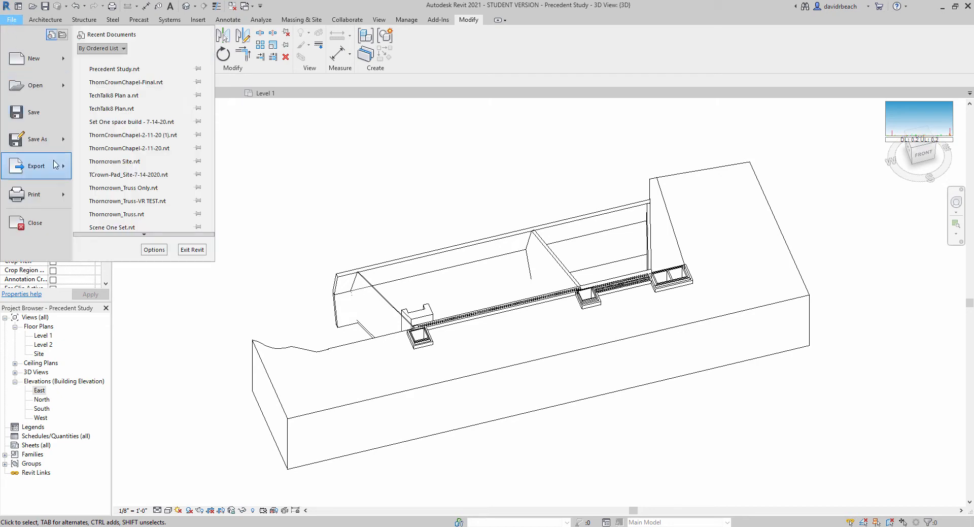
pyautogui.click(35, 165)
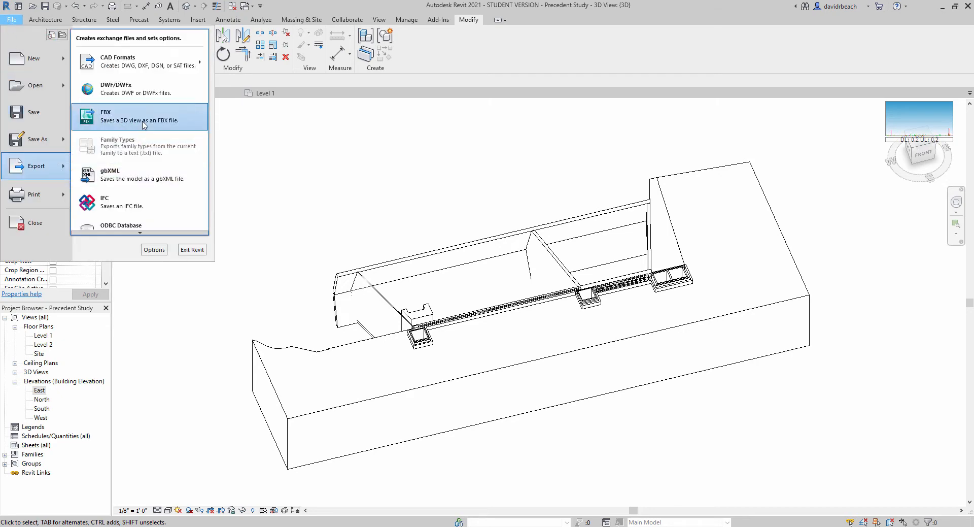
pyautogui.click(143, 118)
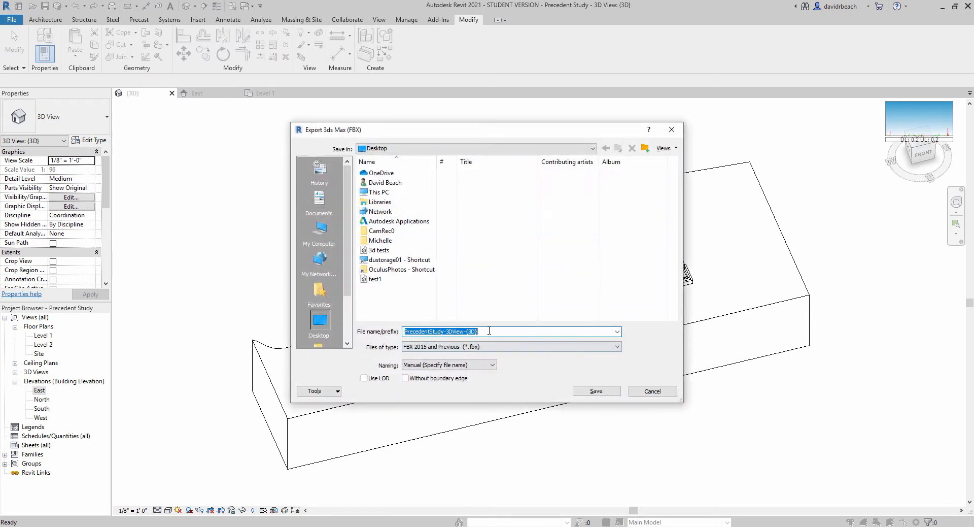
pyautogui.click(509, 330)
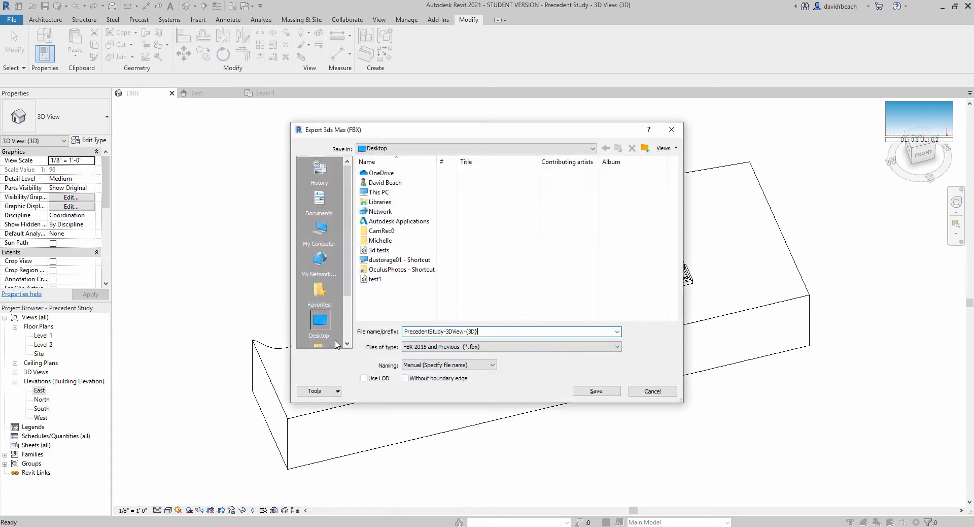
pyautogui.press('backspace')
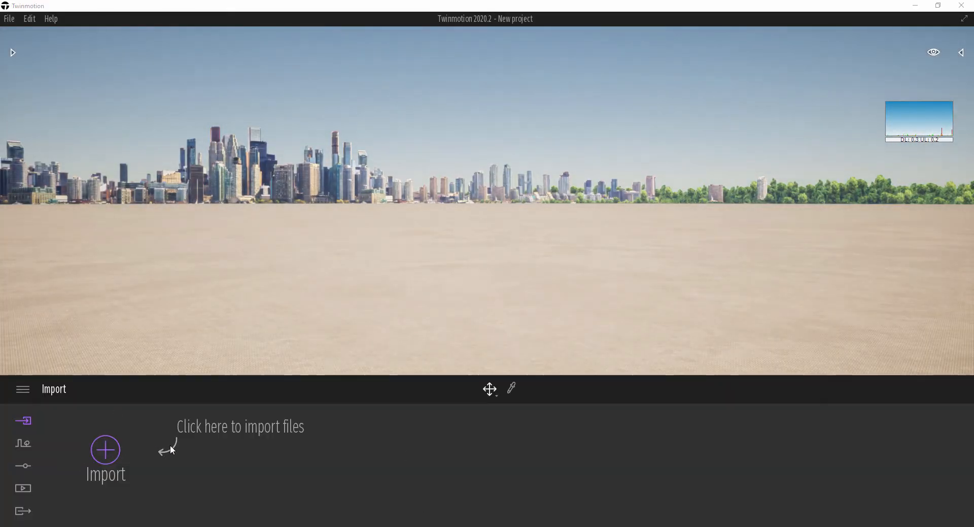
# - Import the PrecedentStudy FBX from the Desktop with default geometry settings
pyautogui.click(106, 450)
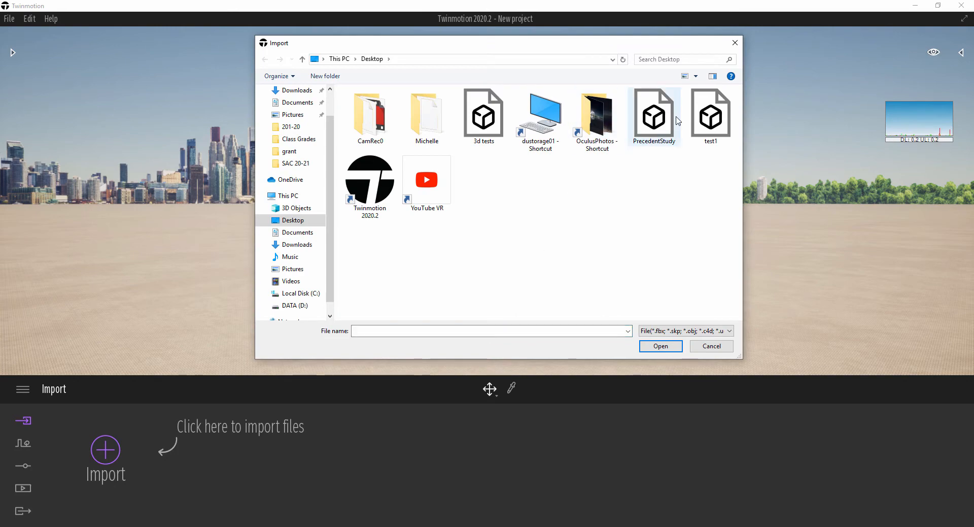
pyautogui.click(660, 346)
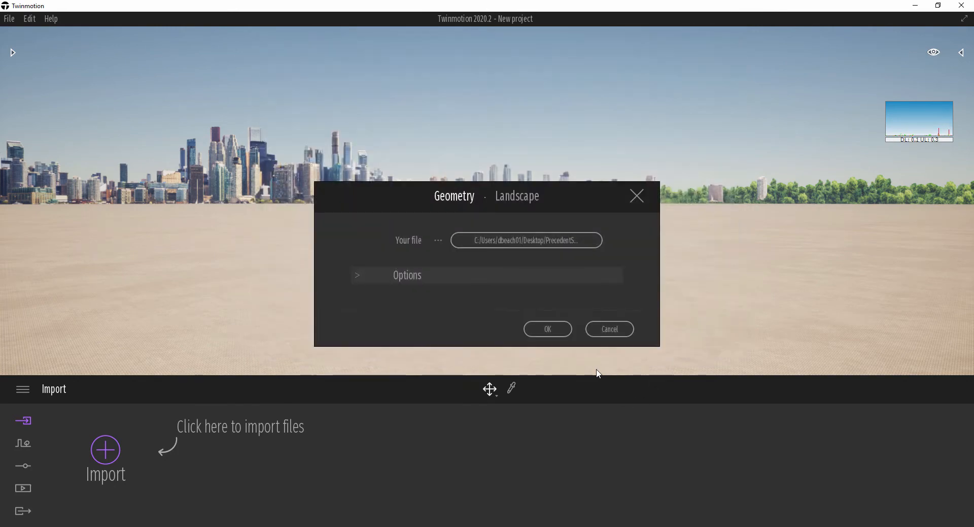
pyautogui.click(546, 328)
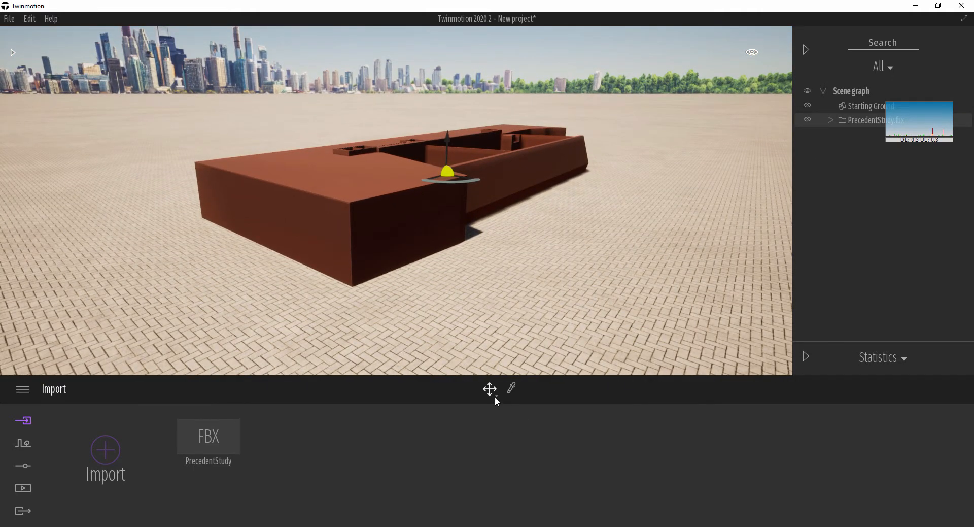
# - Switch the camera to rotate mode and orbit around the imported model
pyautogui.click(489, 388)
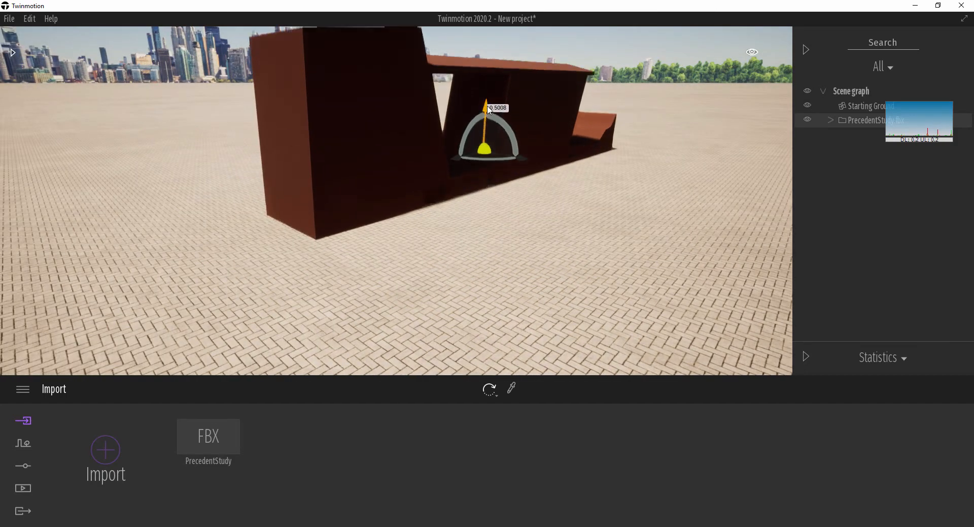
pyautogui.moveTo(483, 105); pyautogui.dragTo(487, 61)
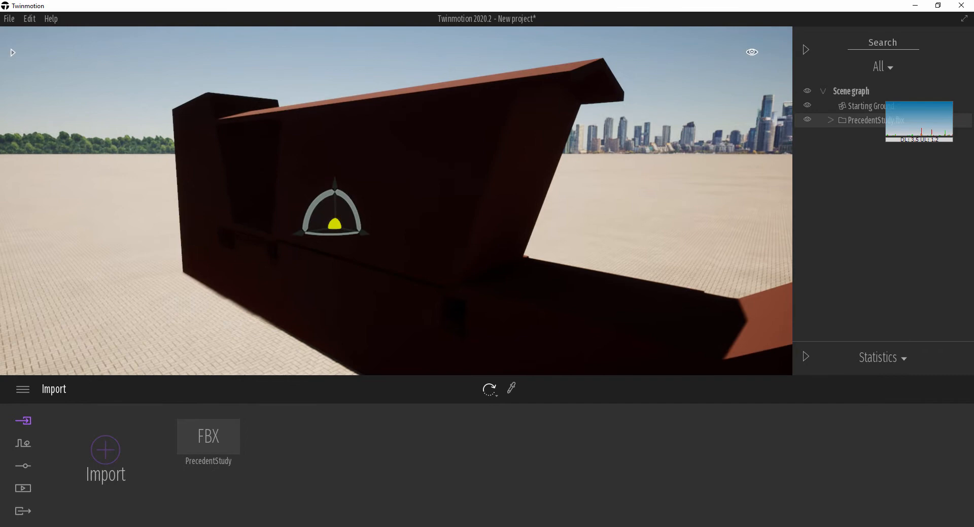
pyautogui.moveTo(398, 217); pyautogui.dragTo(521, 79)
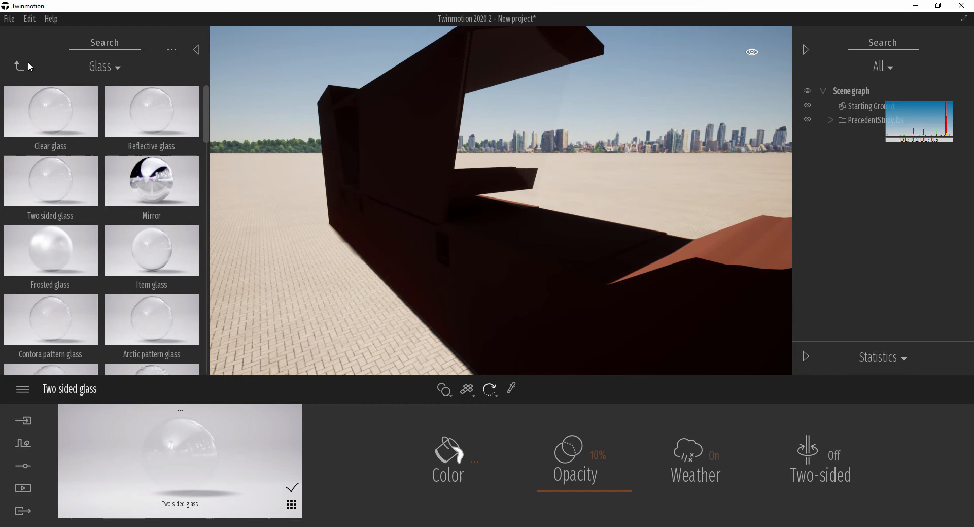
# - Return to the library categories and scroll through the Concrete materials
pyautogui.click(19, 67)
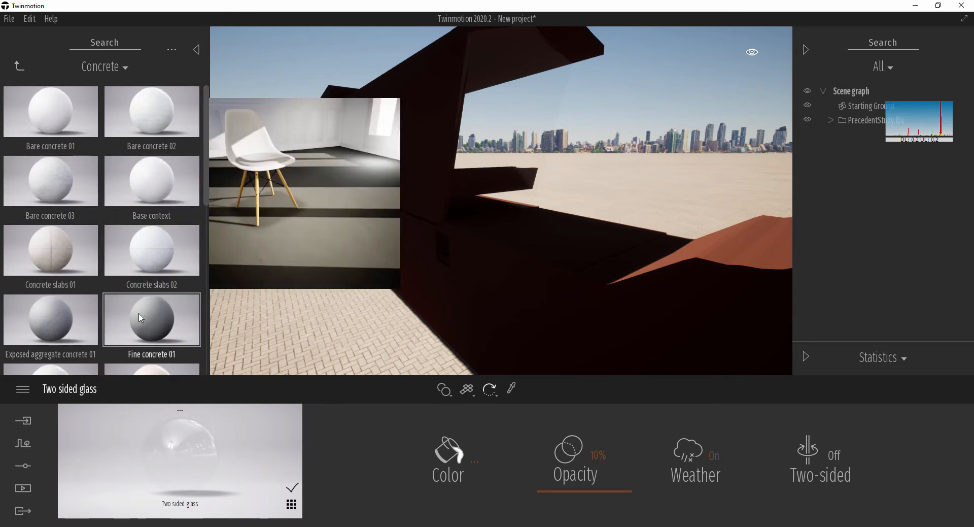
pyautogui.scroll(-3)
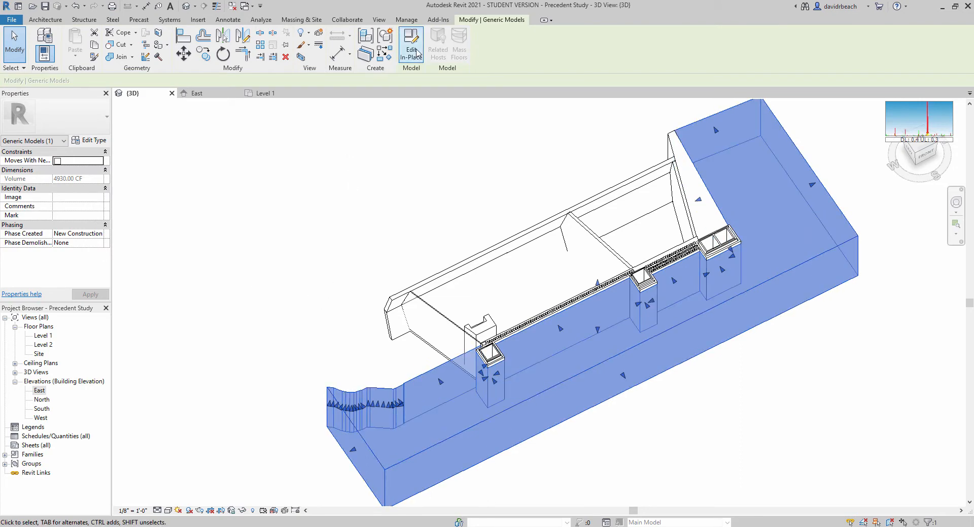
# - Edit the ground generic model in place and open its extrusion's material list
pyautogui.click(411, 45)
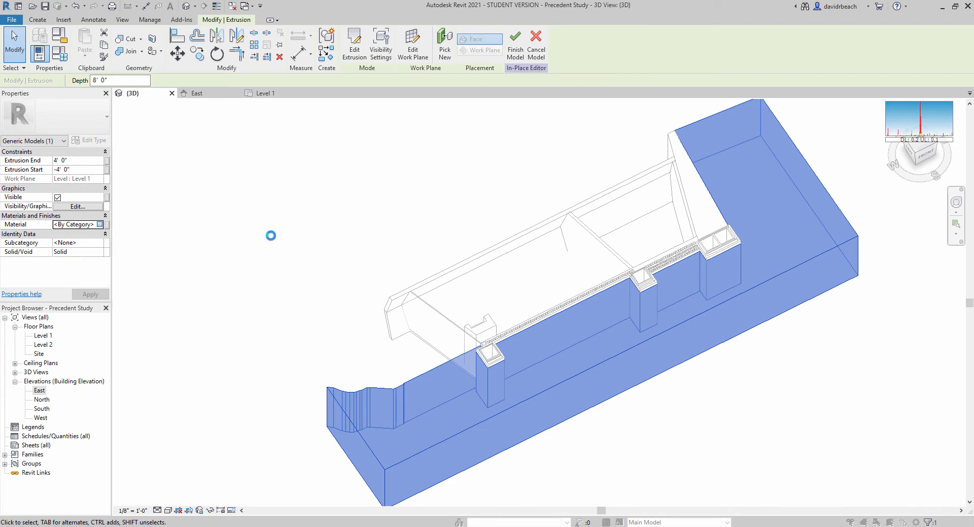
pyautogui.click(100, 224)
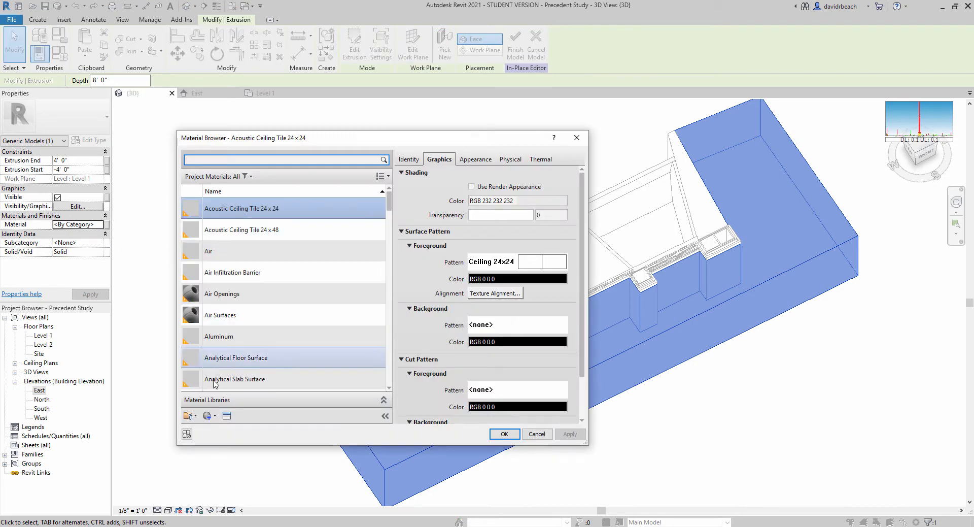
# - Create a new blank material and open its appearance settings
pyautogui.click(207, 415)
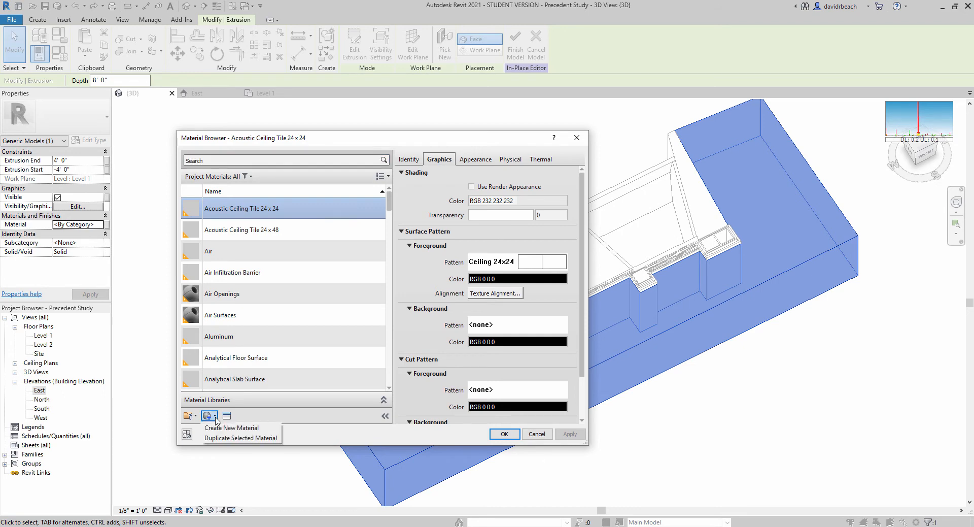
pyautogui.click(232, 428)
pyautogui.write('Grou')
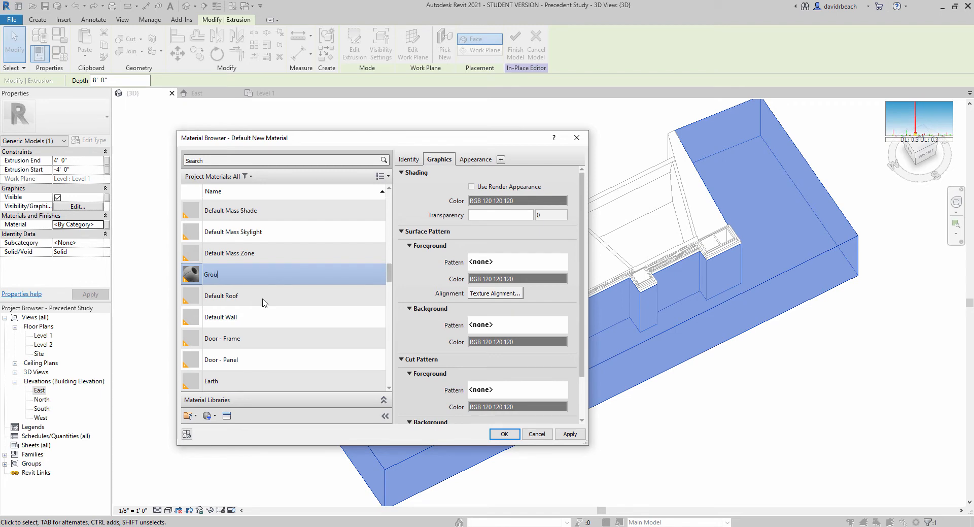
pyautogui.scroll(-3)
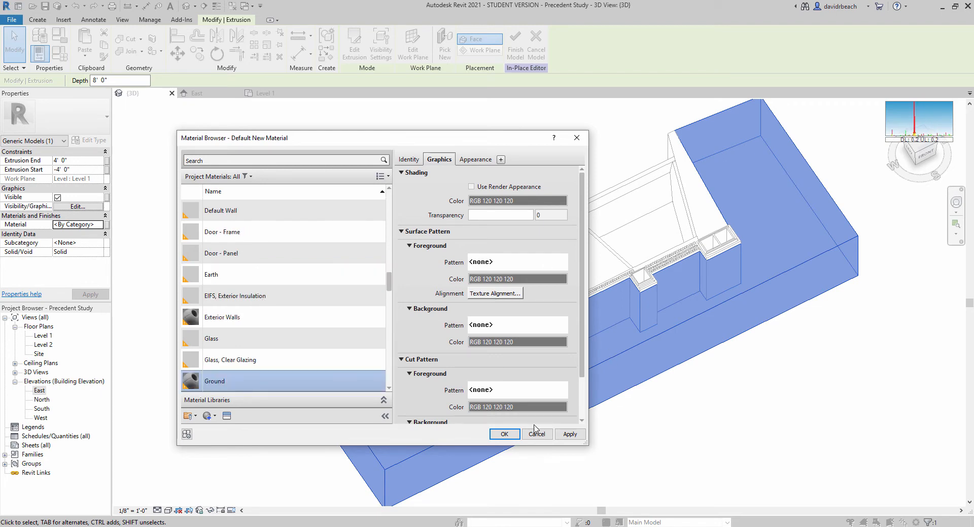
pyautogui.click(476, 159)
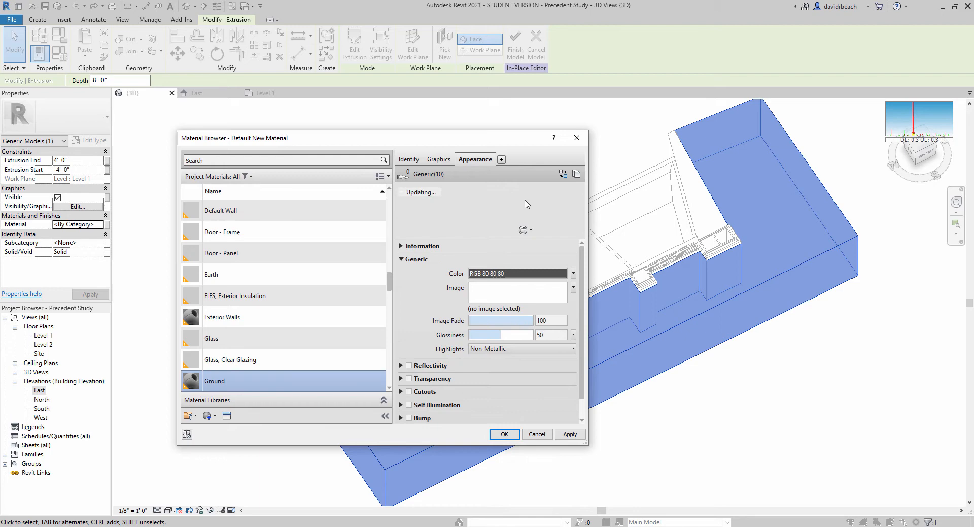
pyautogui.moveTo(385, 138); pyautogui.dragTo(393, 134)
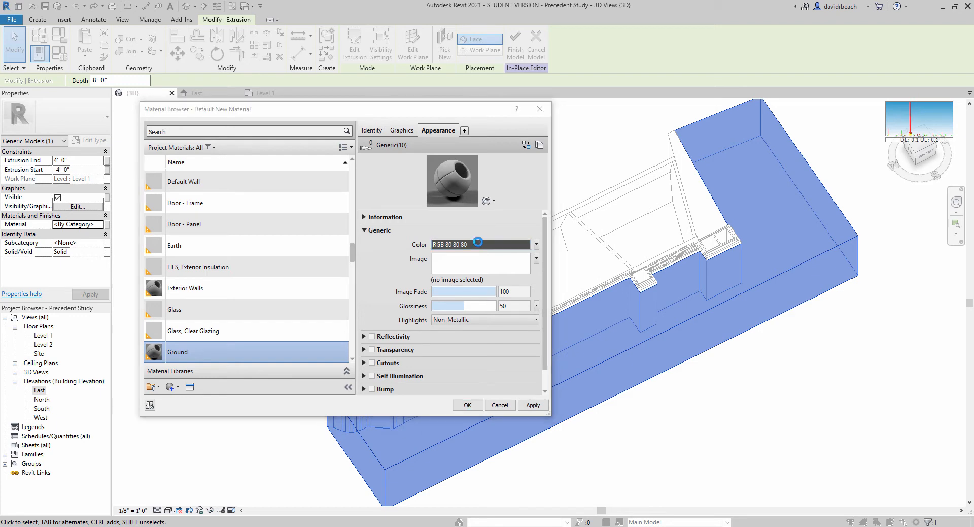
# - Make the Ground material brown (RGB 94 77 66), shaded by render appearance, and apply it
pyautogui.click(456, 244)
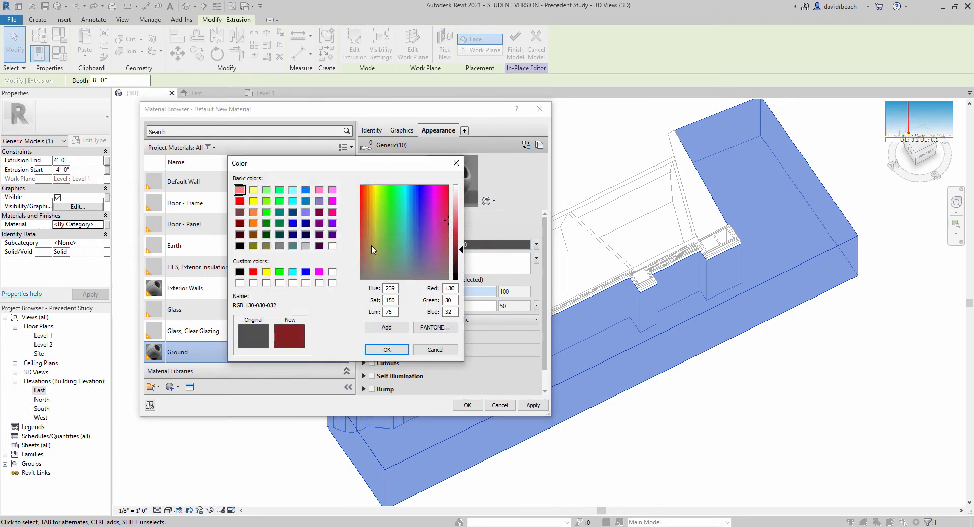
pyautogui.click(376, 265)
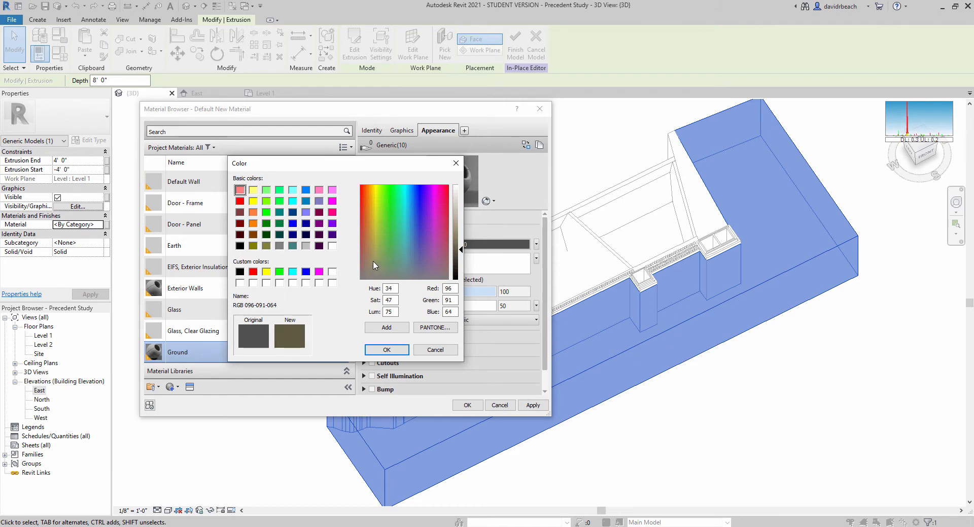
pyautogui.click(387, 349)
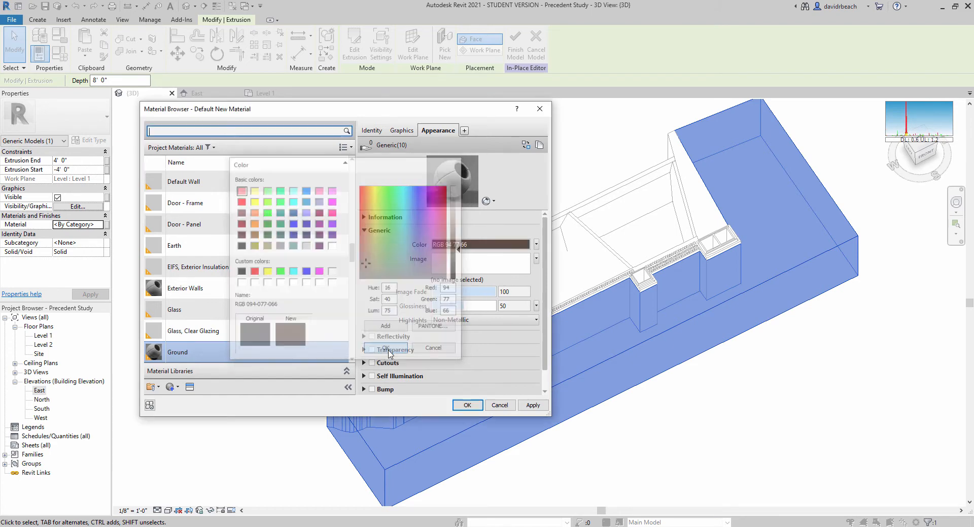
pyautogui.click(386, 347)
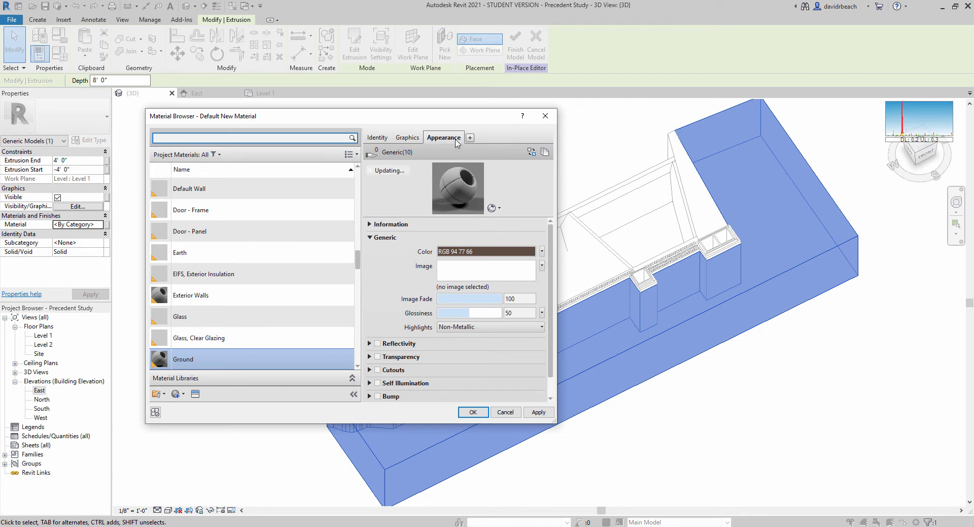
pyautogui.click(408, 137)
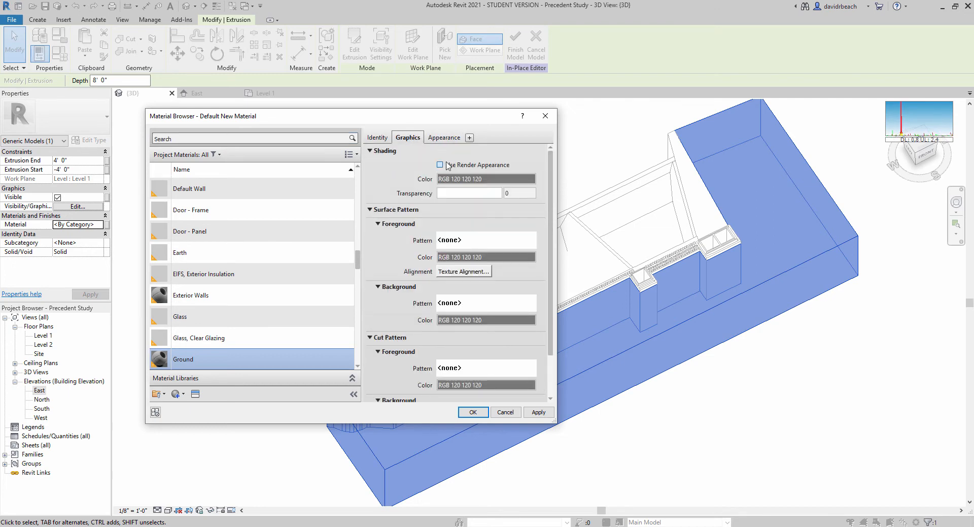
pyautogui.click(439, 165)
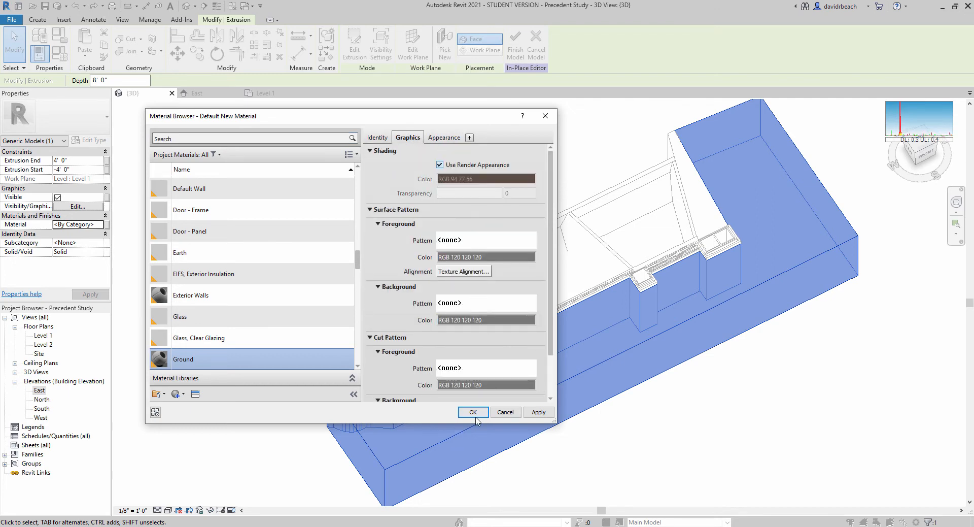
pyautogui.click(472, 412)
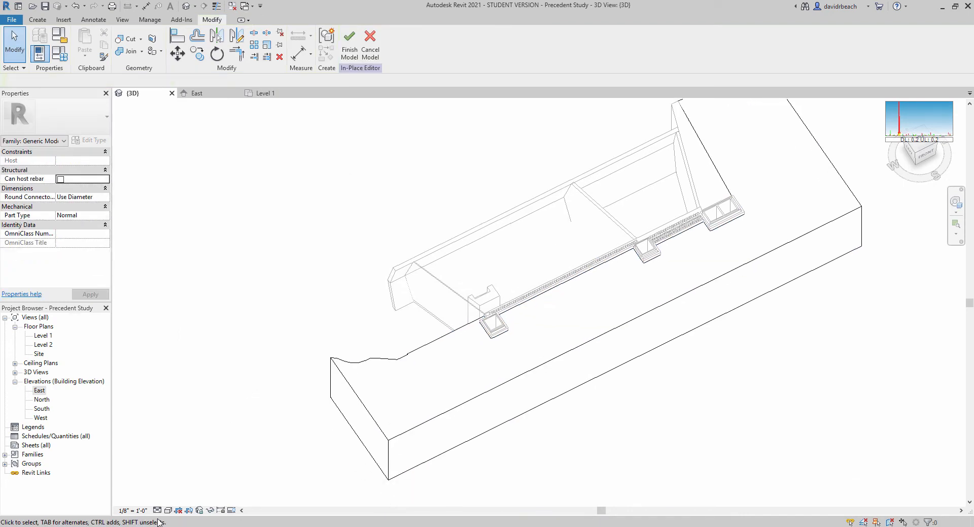
# - Switch the 3D view to Shaded and finish the brown ground in-place model
pyautogui.click(168, 509)
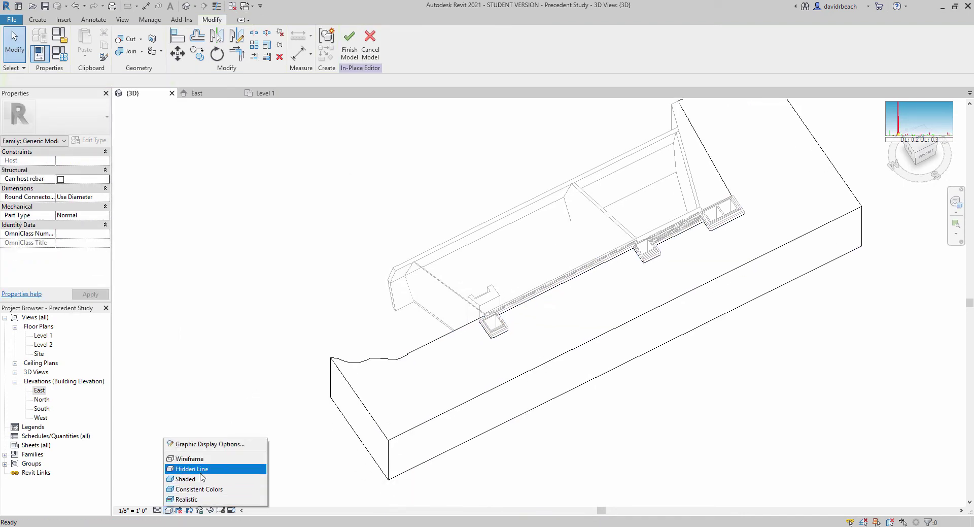
pyautogui.click(185, 479)
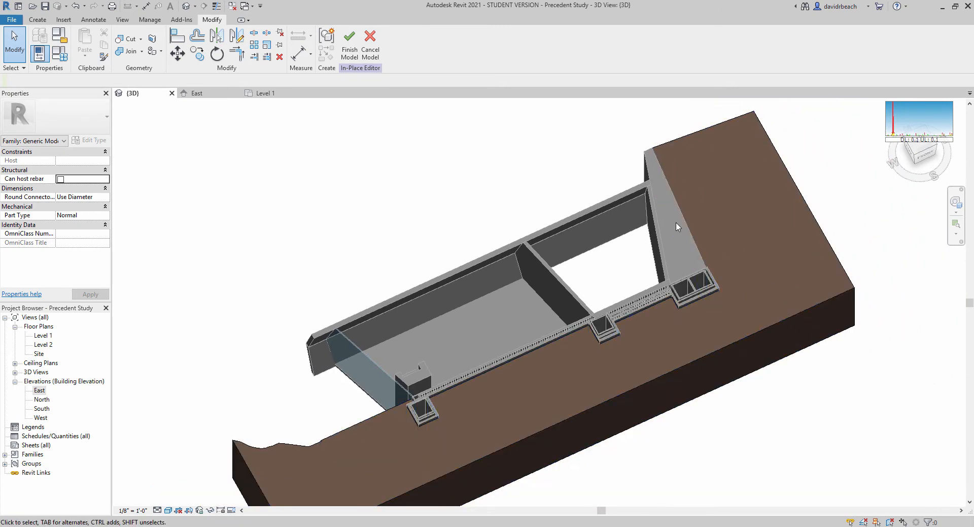
pyautogui.click(349, 44)
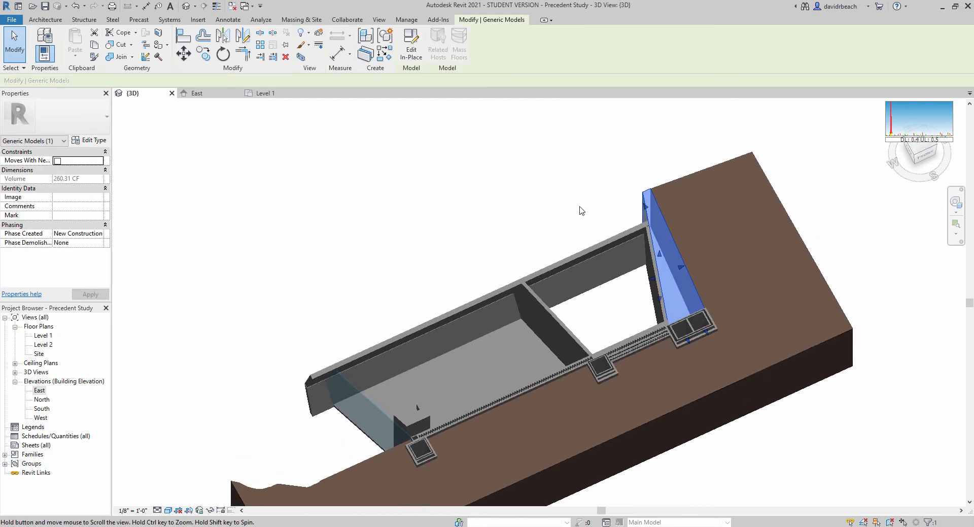
# - Edit the wall mass in place and give its extrusion a new grey material
pyautogui.click(411, 43)
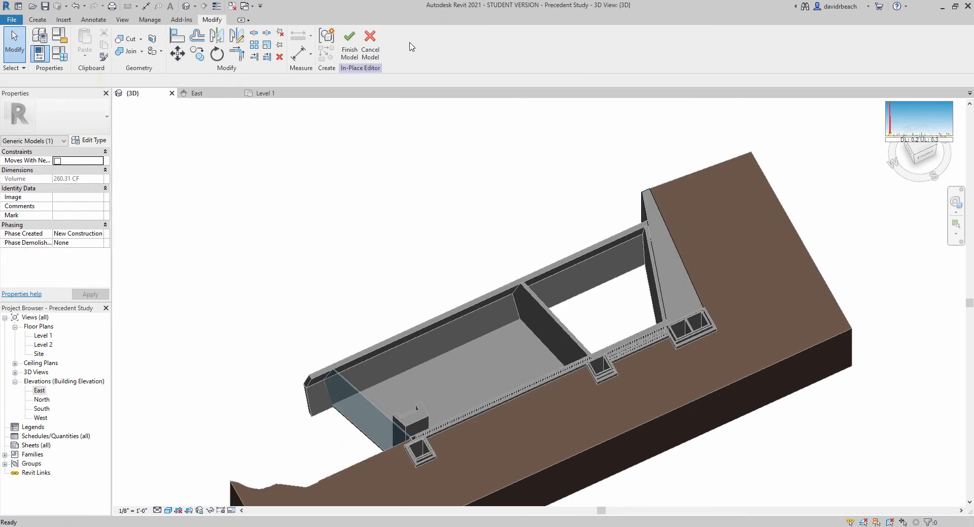
pyautogui.click(646, 217)
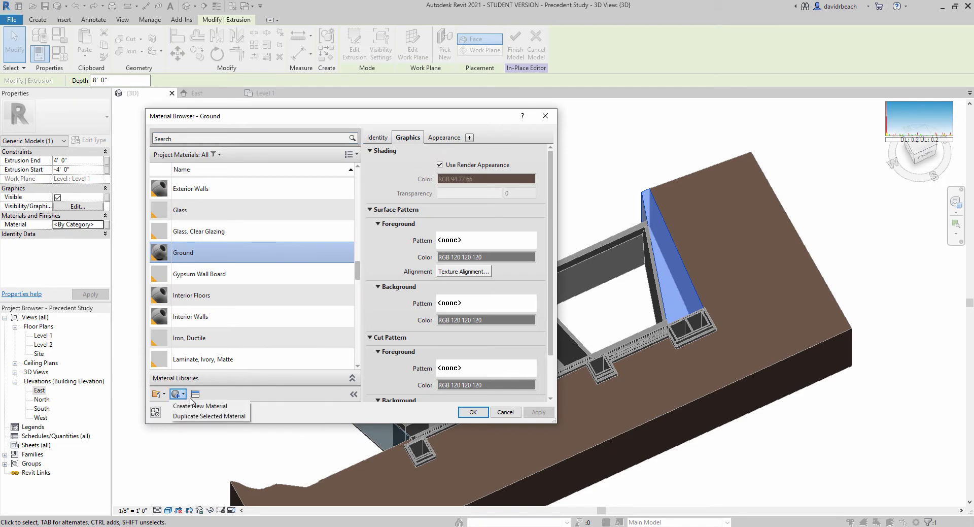
pyautogui.click(201, 406)
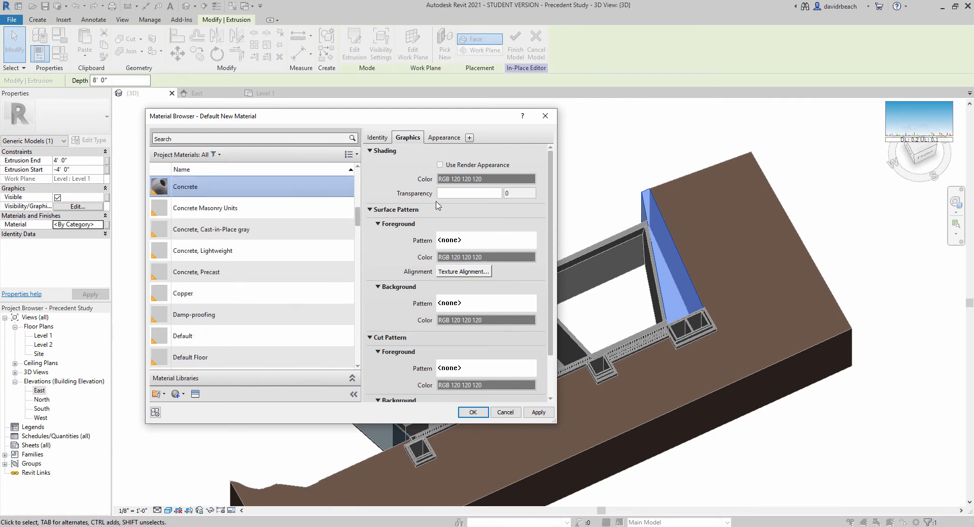
pyautogui.click(443, 138)
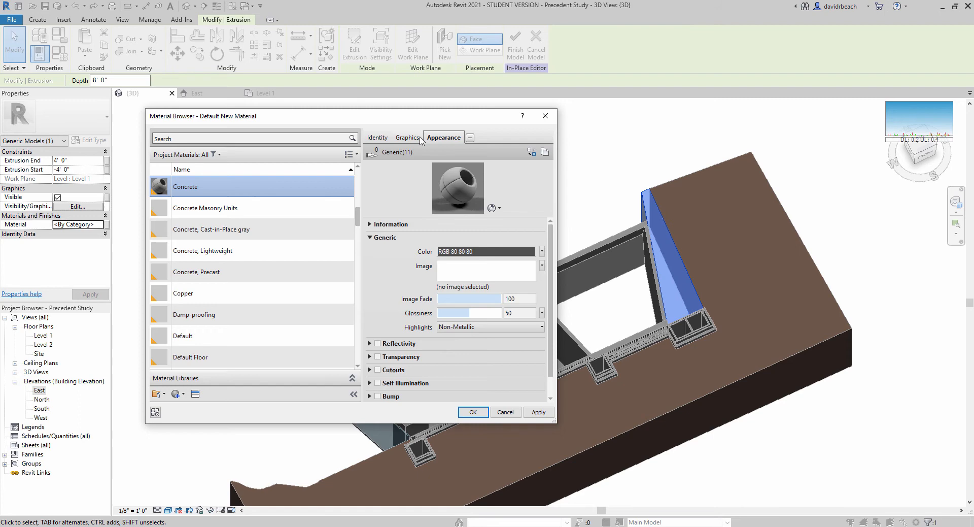
pyautogui.moveTo(409, 154)
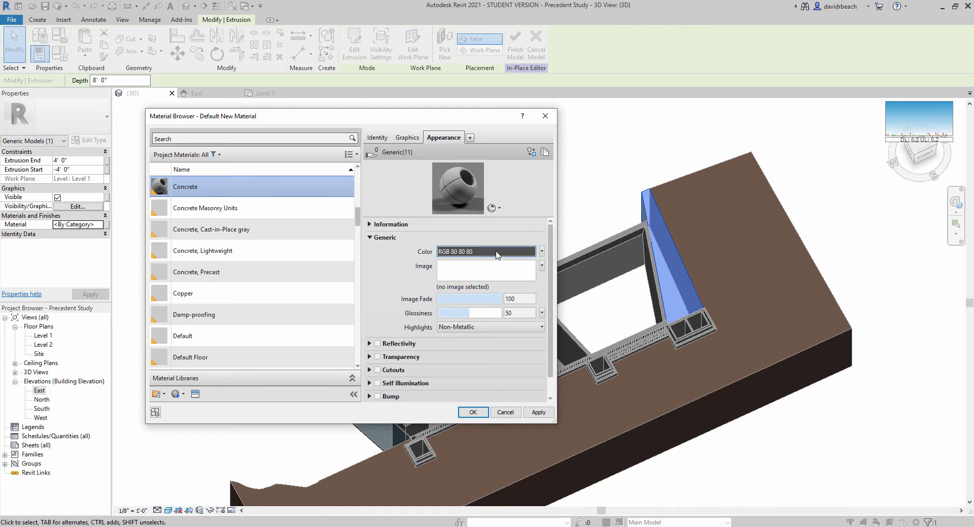
pyautogui.click(487, 252)
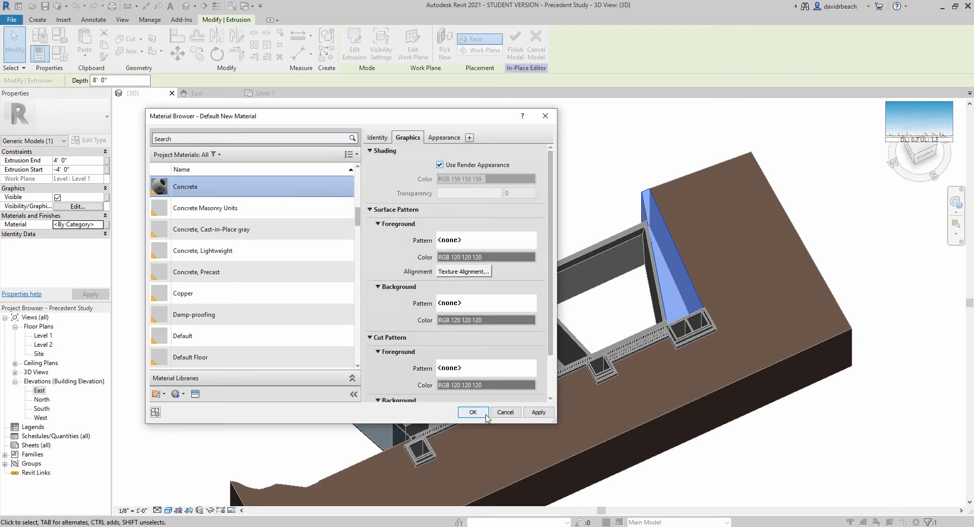
pyautogui.click(473, 412)
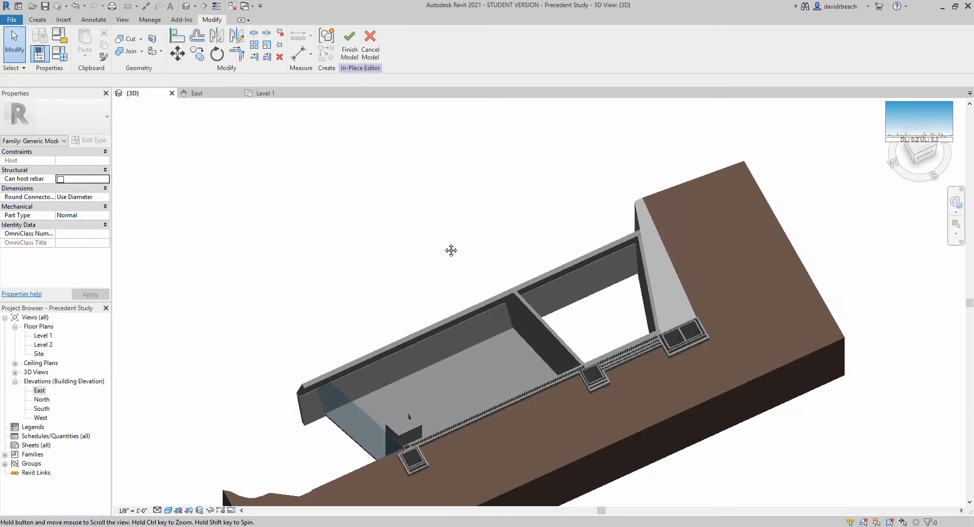
# - Orbit the model and finish the in-place wall model
pyautogui.moveTo(451, 250); pyautogui.dragTo(600, 188)
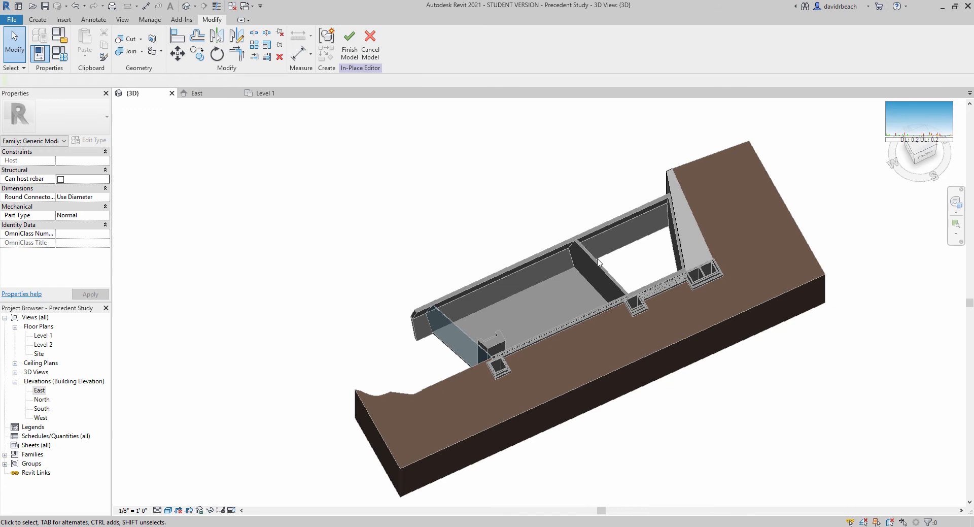
pyautogui.moveTo(599, 261); pyautogui.dragTo(604, 335)
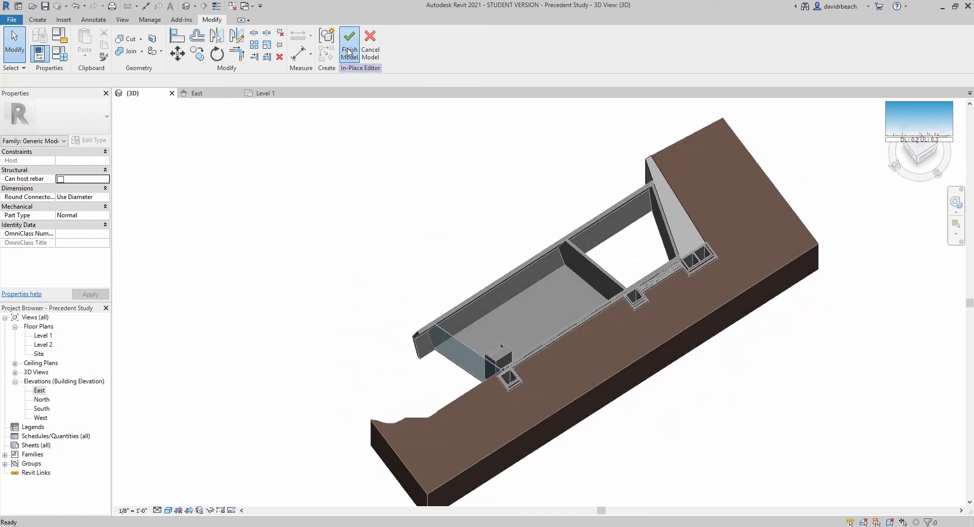
pyautogui.click(349, 47)
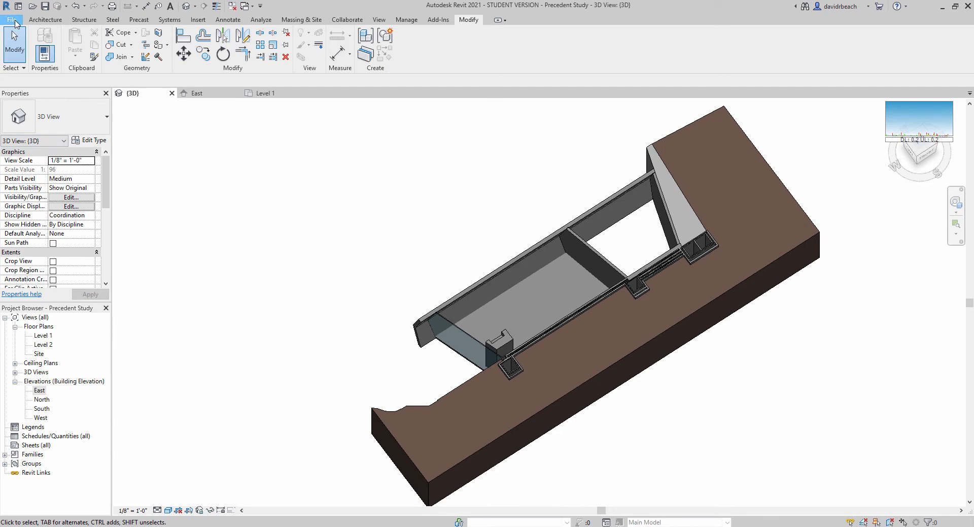
# - Export the 3D view as FBX, overwriting PrecedentStudy on the Desktop
pyautogui.click(35, 166)
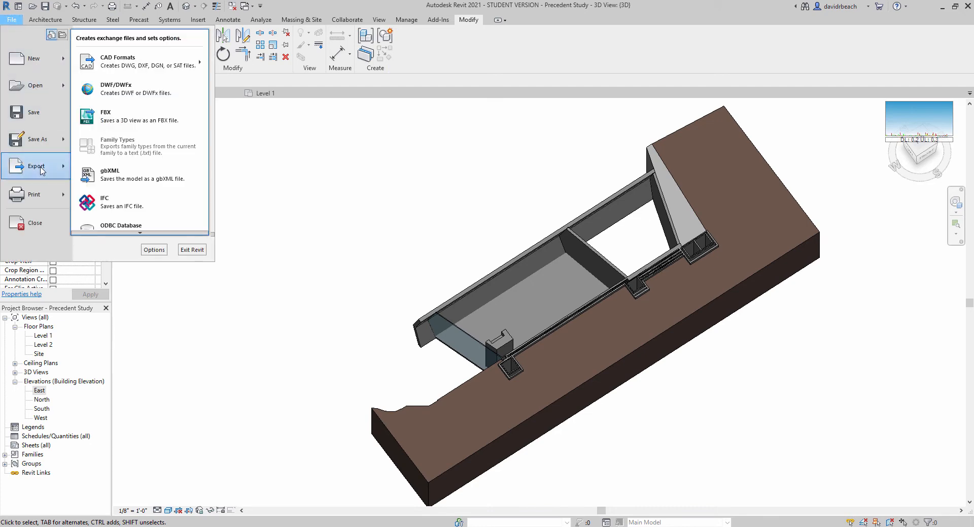
pyautogui.click(106, 117)
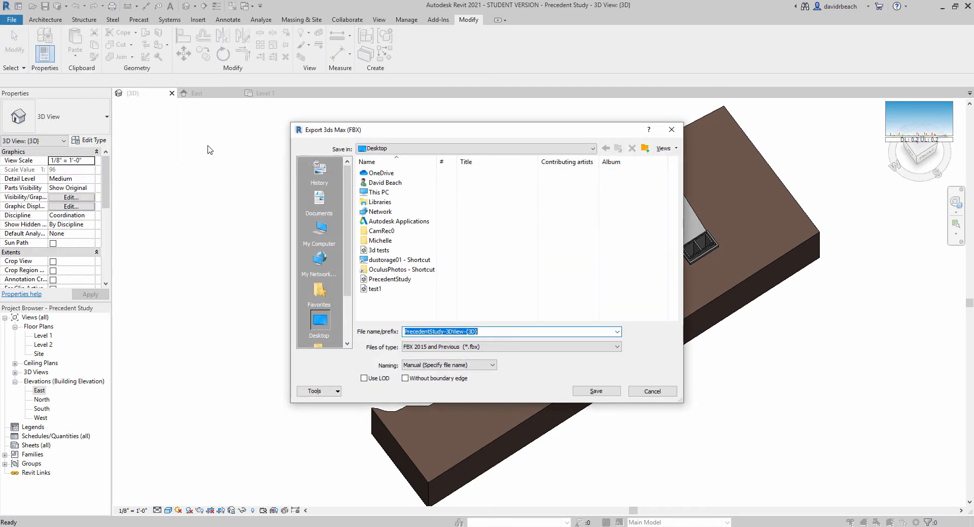
pyautogui.click(390, 279)
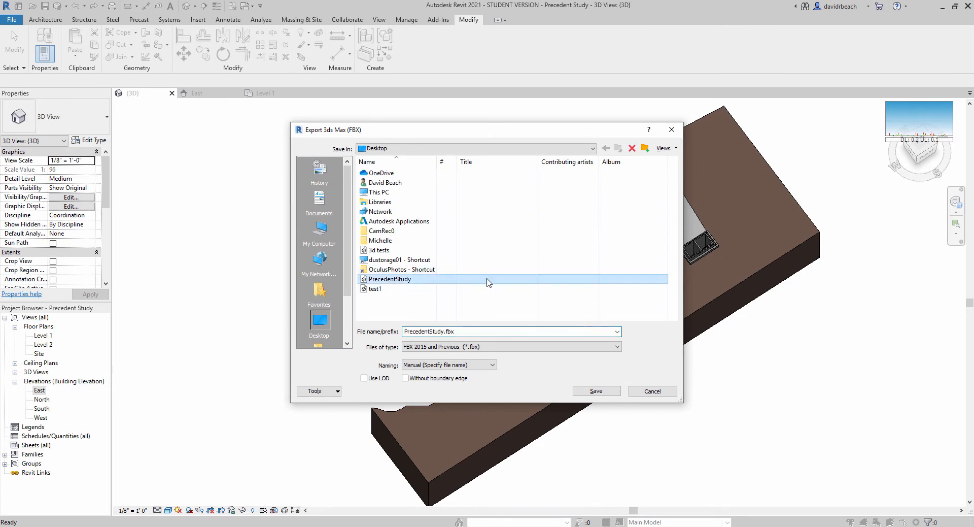
pyautogui.moveTo(420, 310)
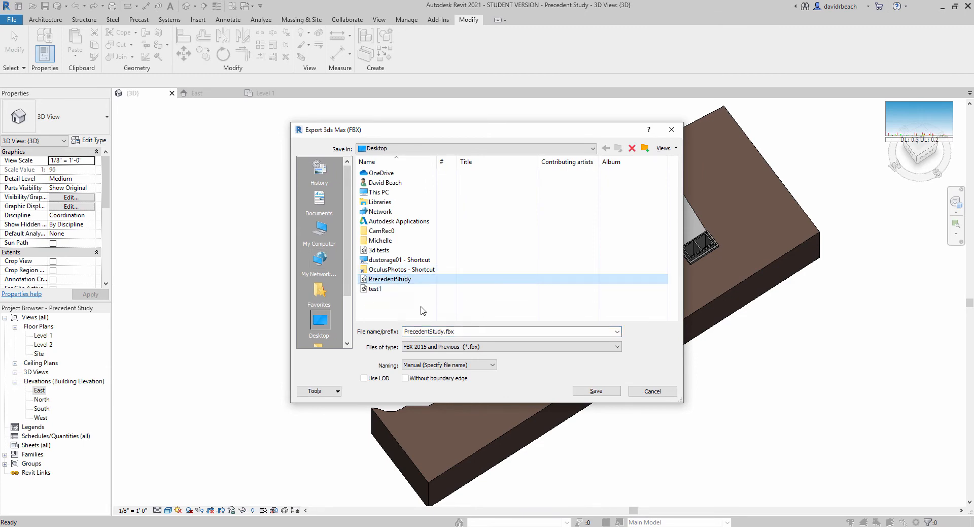
pyautogui.moveTo(595, 390)
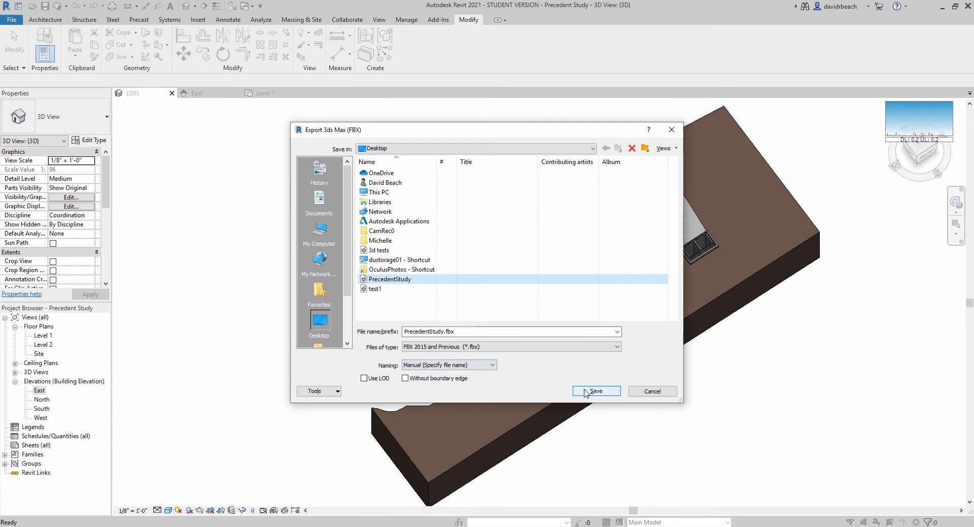
pyautogui.click(595, 391)
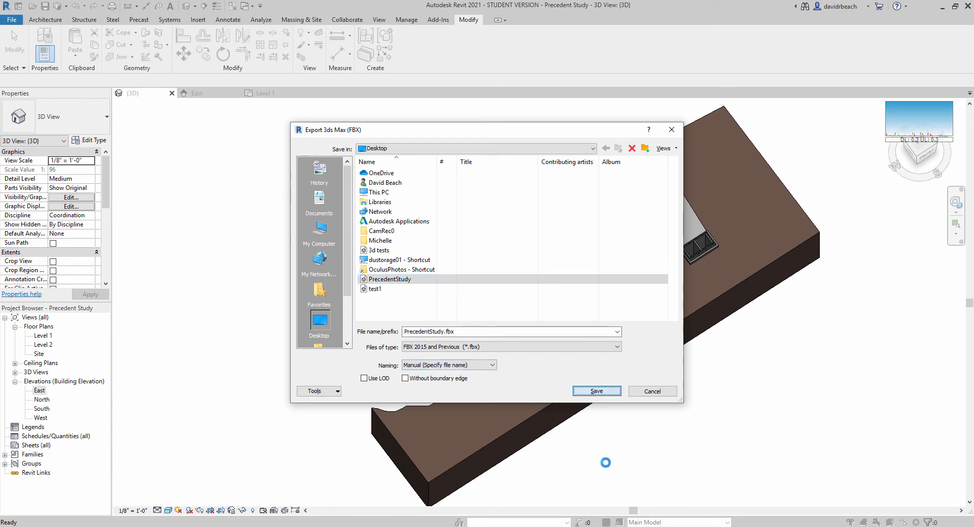
pyautogui.click(595, 391)
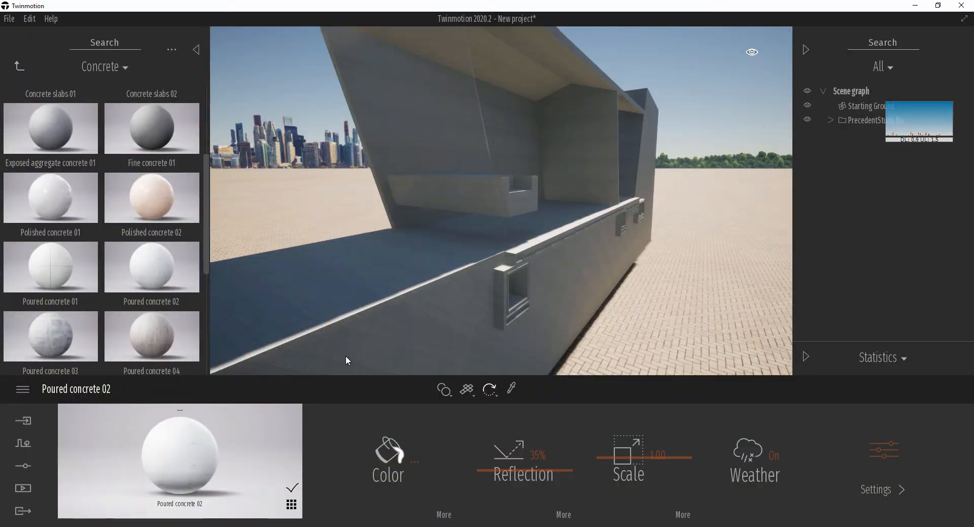
# - Reload PrecedentStudy.fbx in Twinmotion and select its Concrete object
pyautogui.click(22, 421)
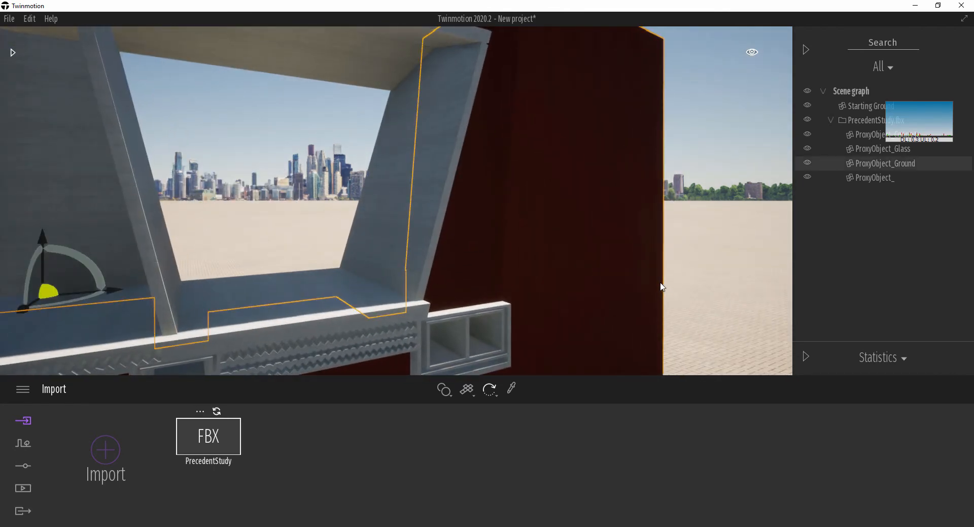
pyautogui.moveTo(909, 157)
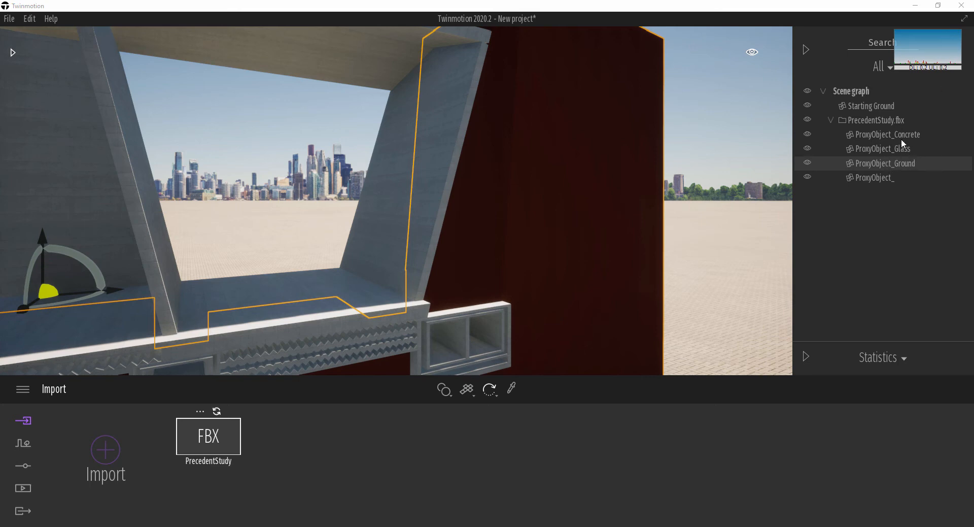
pyautogui.click(887, 134)
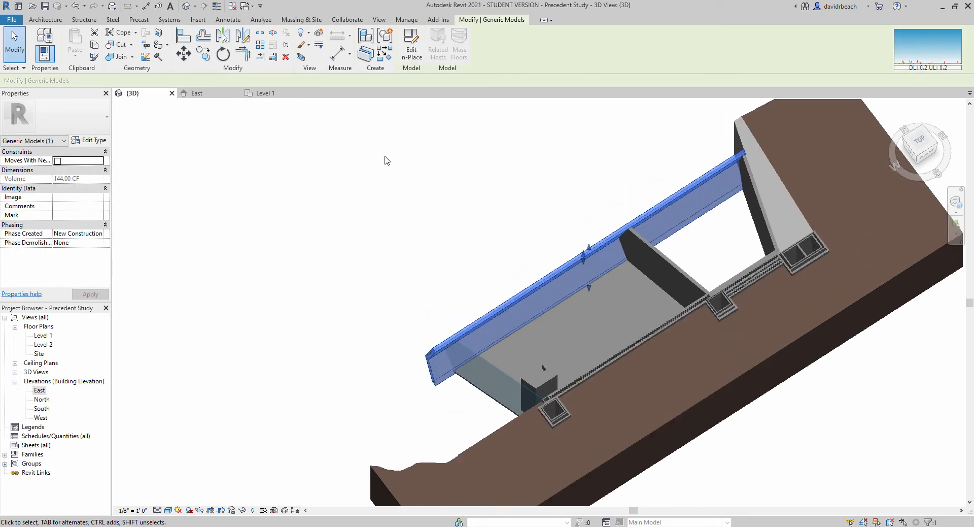
# - Edit the roof piece in place and create a new material for it
pyautogui.click(411, 44)
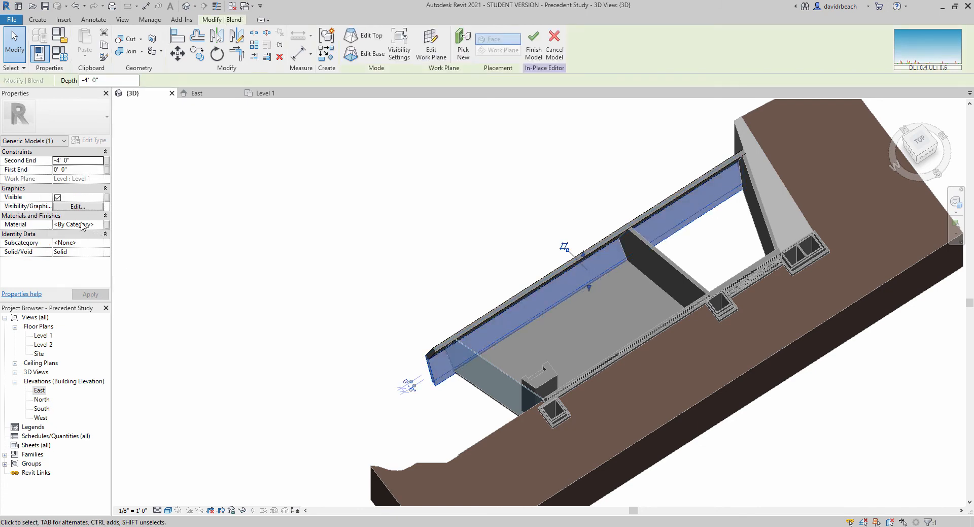
pyautogui.click(78, 224)
pyautogui.write('Ro')
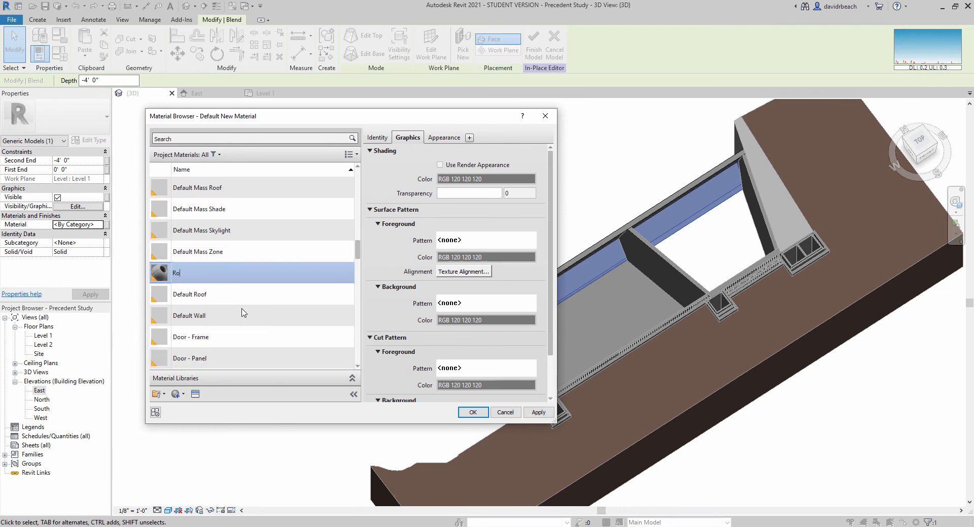
pyautogui.scroll(-3)
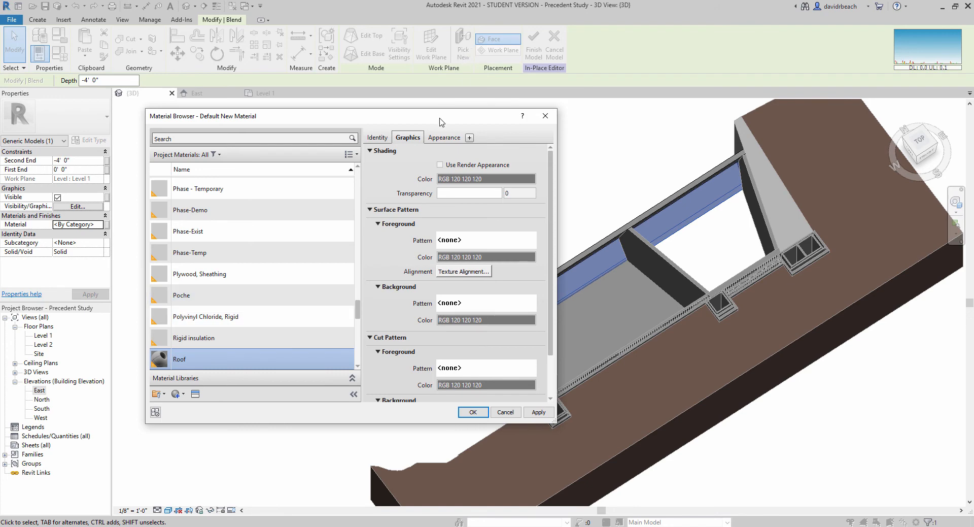
# - Give the Roof material a pink appearance colour (RGB 237 84 191) and apply it
pyautogui.click(443, 138)
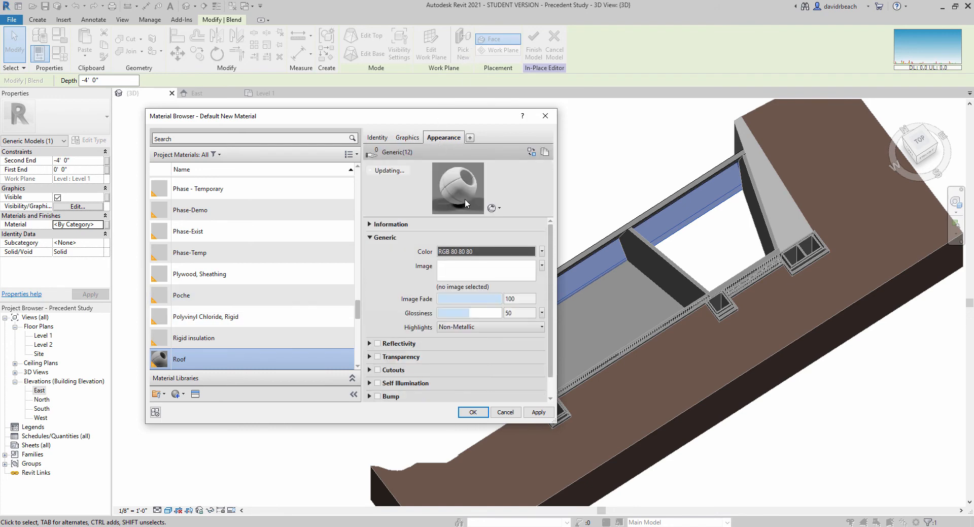
pyautogui.click(486, 252)
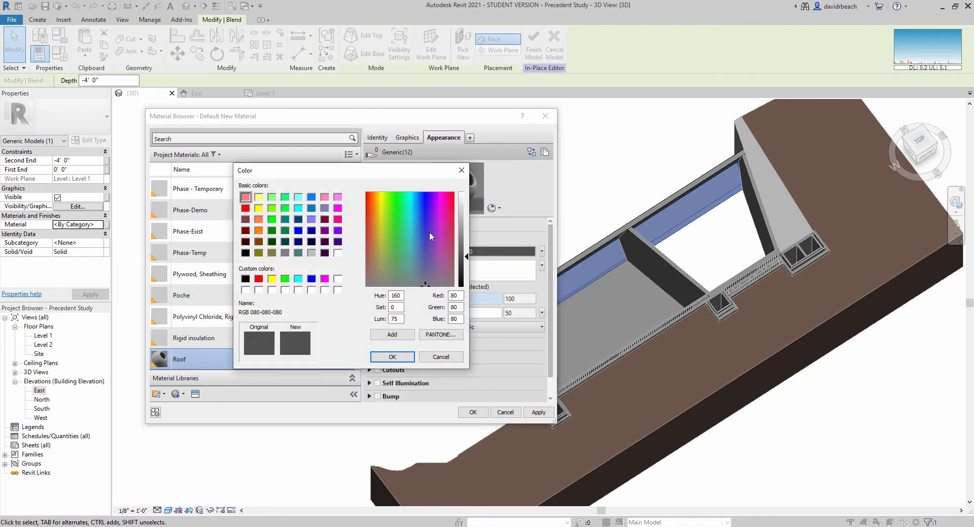
pyautogui.click(442, 211)
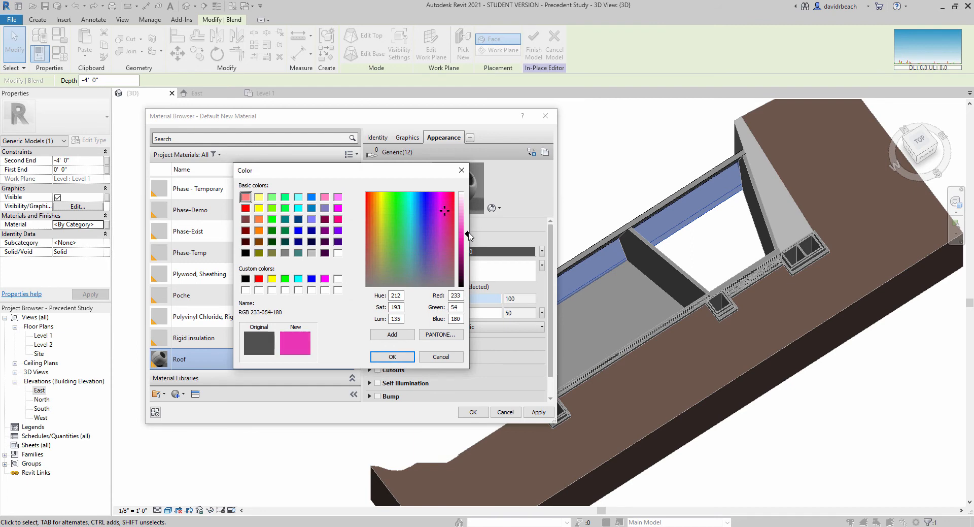
pyautogui.moveTo(467, 234); pyautogui.dragTo(467, 226)
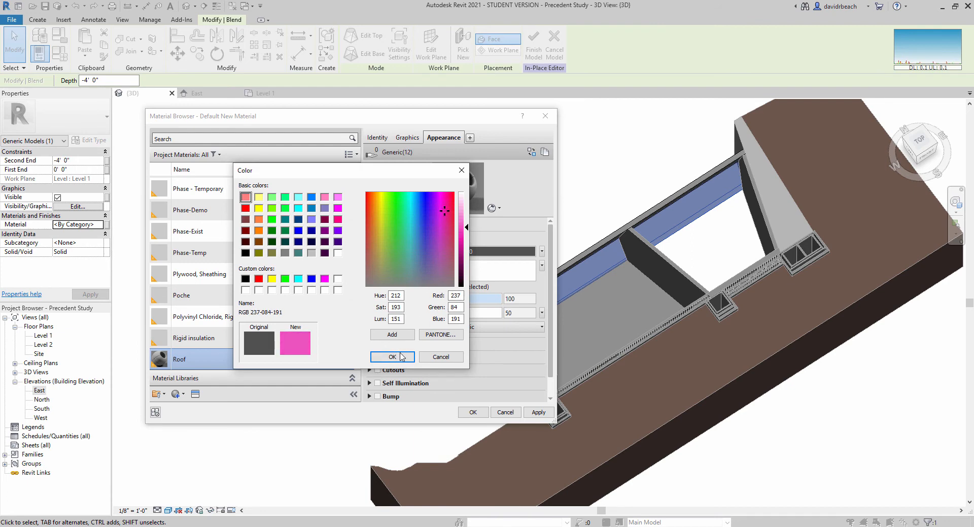
pyautogui.click(390, 357)
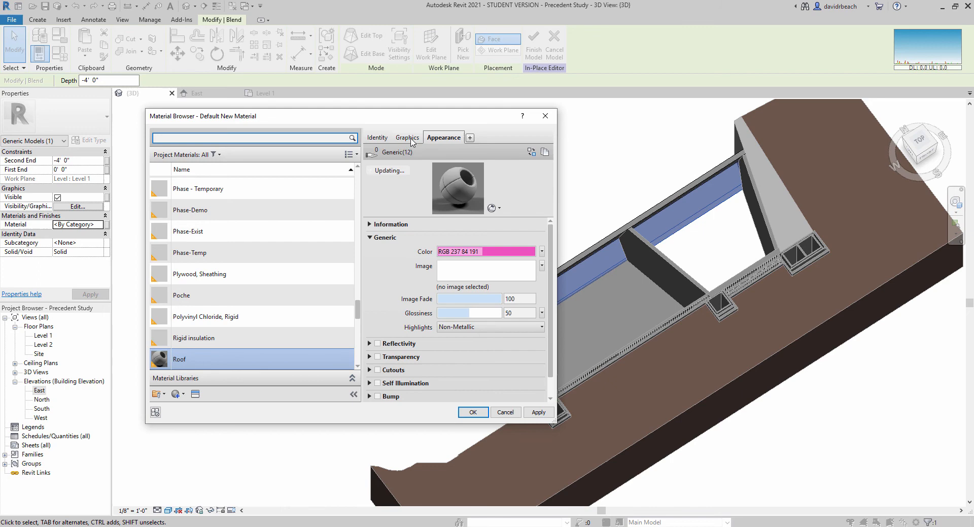
pyautogui.click(408, 138)
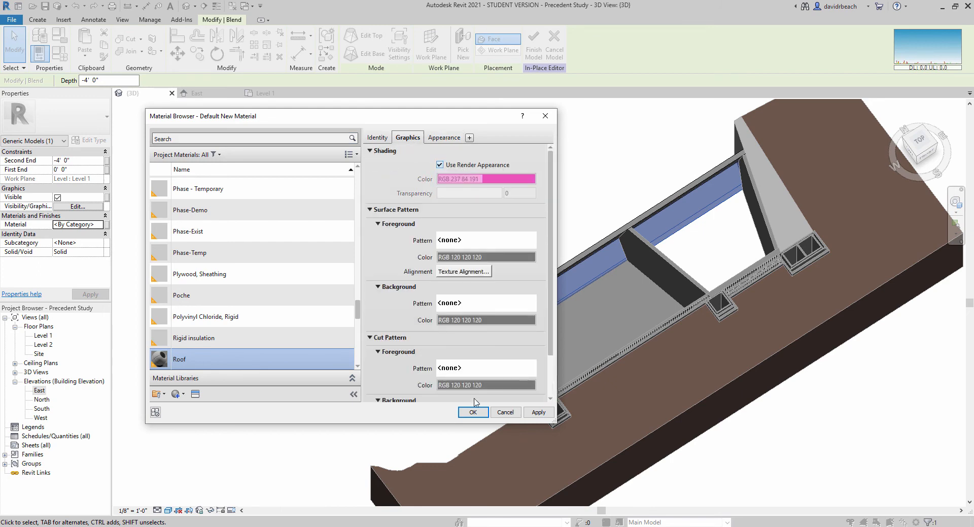
pyautogui.click(472, 412)
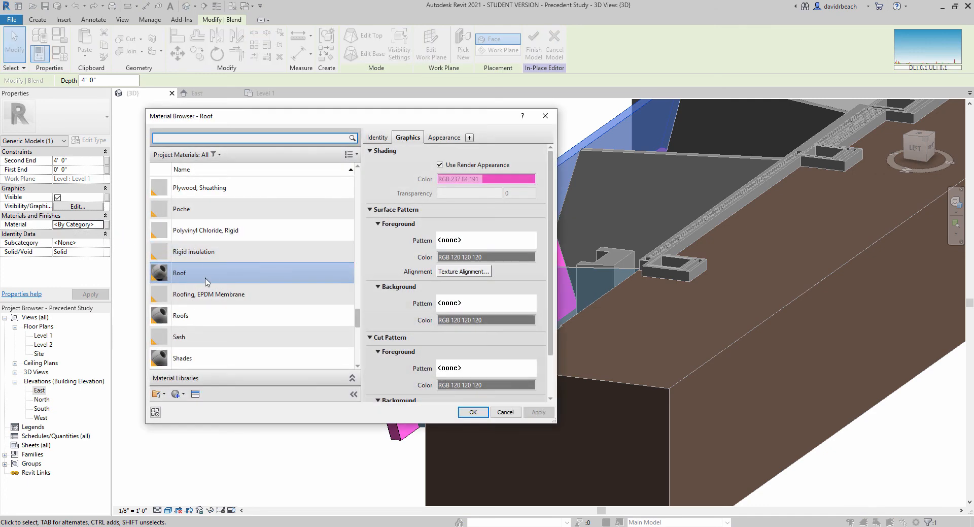
pyautogui.click(472, 413)
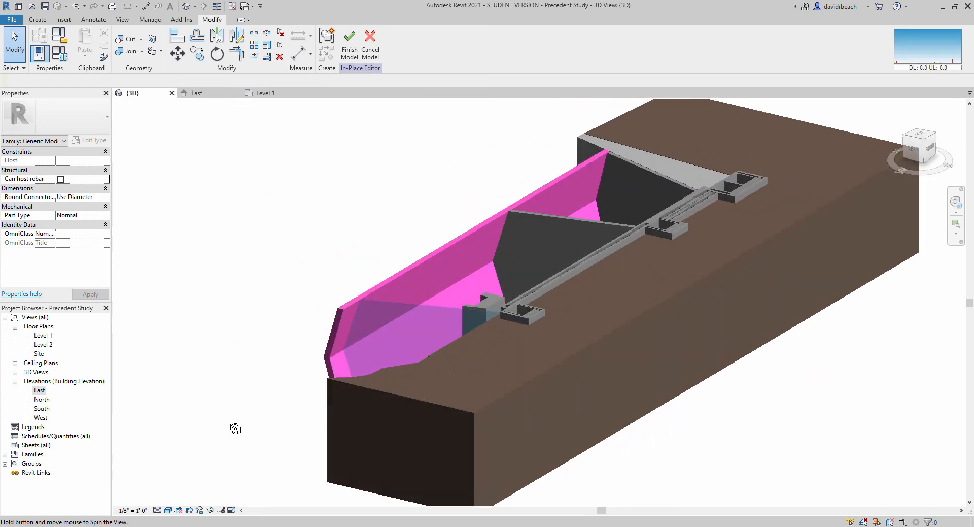
# - Finish the roof edit and re-export the FBX over PrecedentStudy.fbx
pyautogui.click(349, 43)
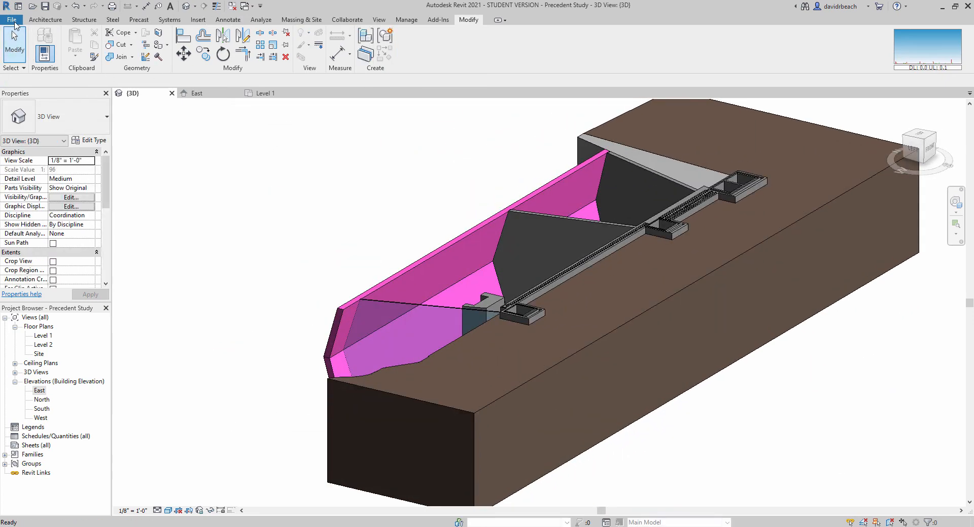
pyautogui.click(11, 19)
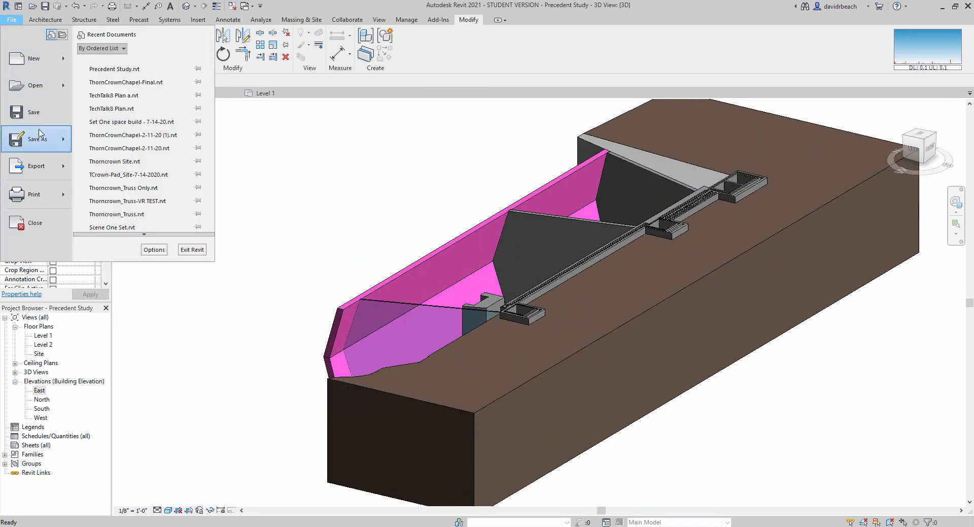
pyautogui.click(36, 165)
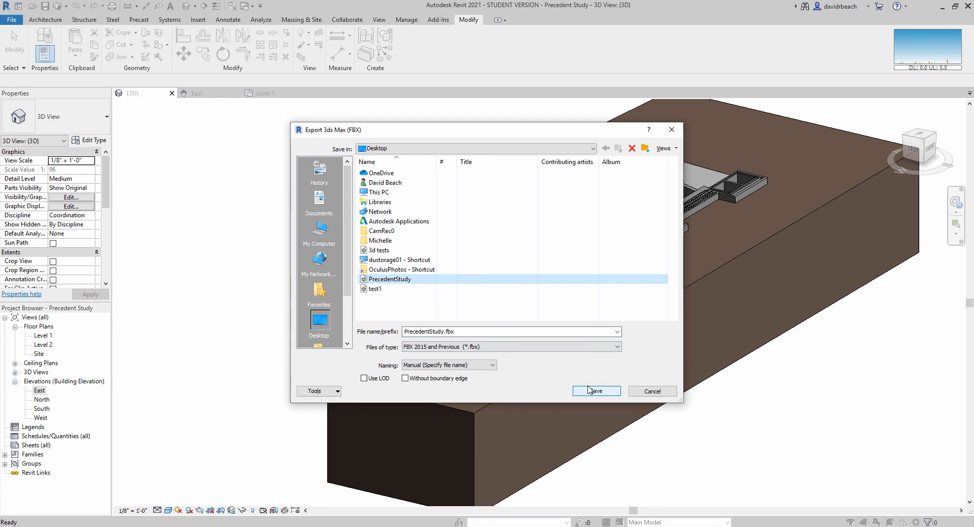
pyautogui.click(594, 391)
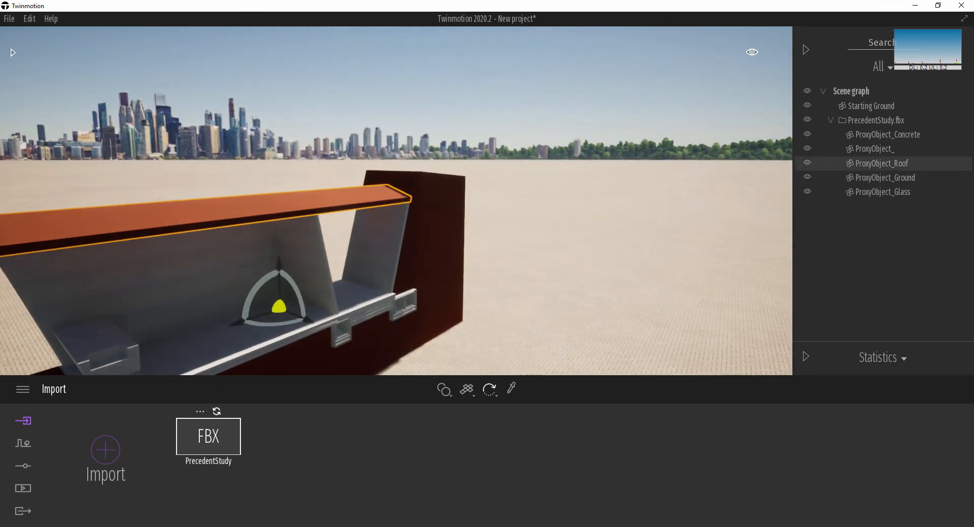
# - Orbit the Twinmotion viewport to inspect the orange roof and glass front
pyautogui.moveTo(248, 217); pyautogui.dragTo(414, 185)
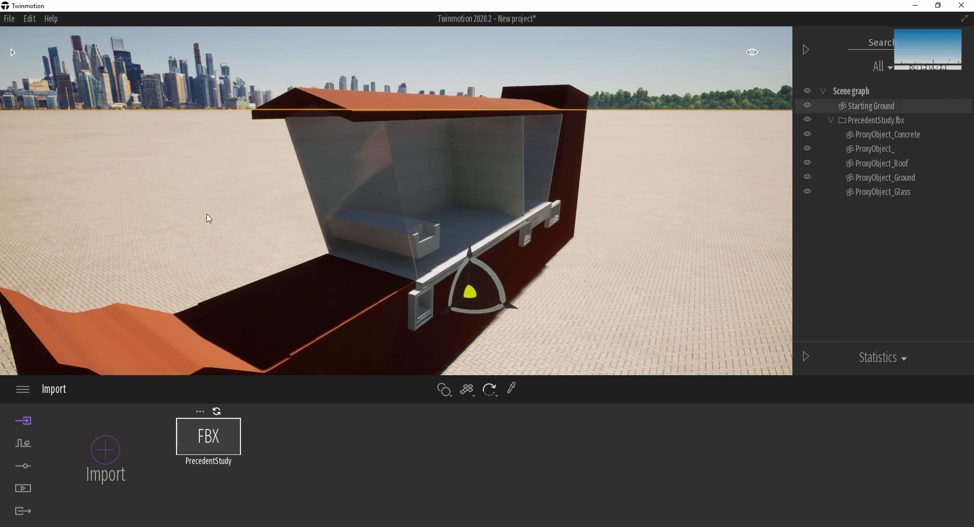
pyautogui.moveTo(462, 505)
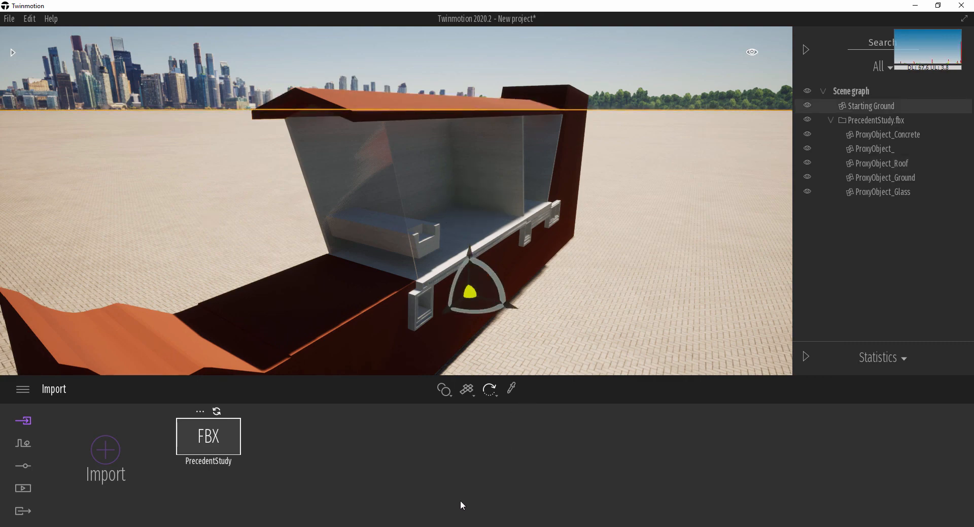